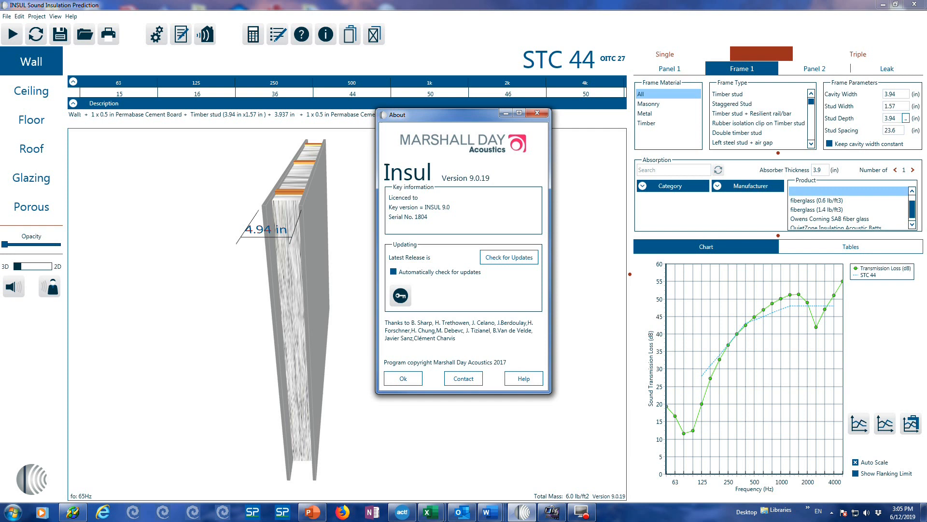
mouse_move(523, 385)
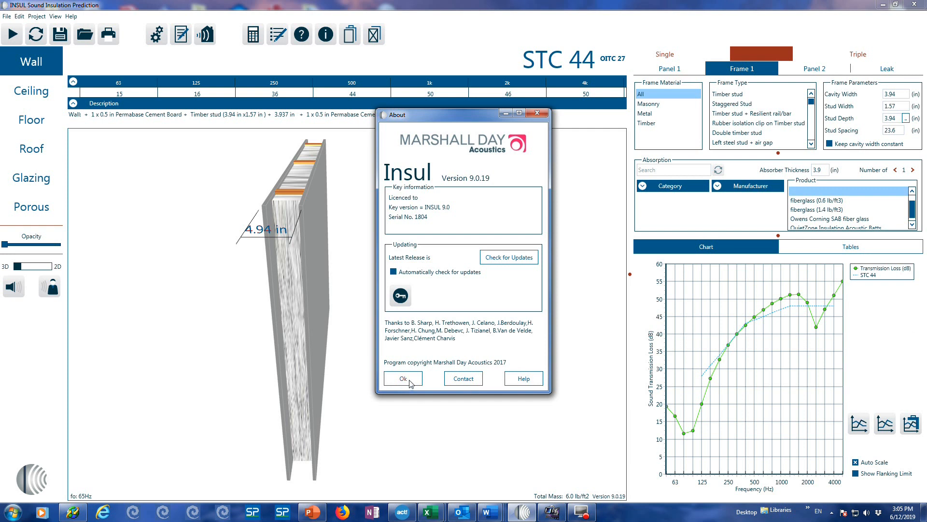
- Dismiss the INSUL 9.0.19 About box to reveal the STC 44 timber stud wall
click(403, 379)
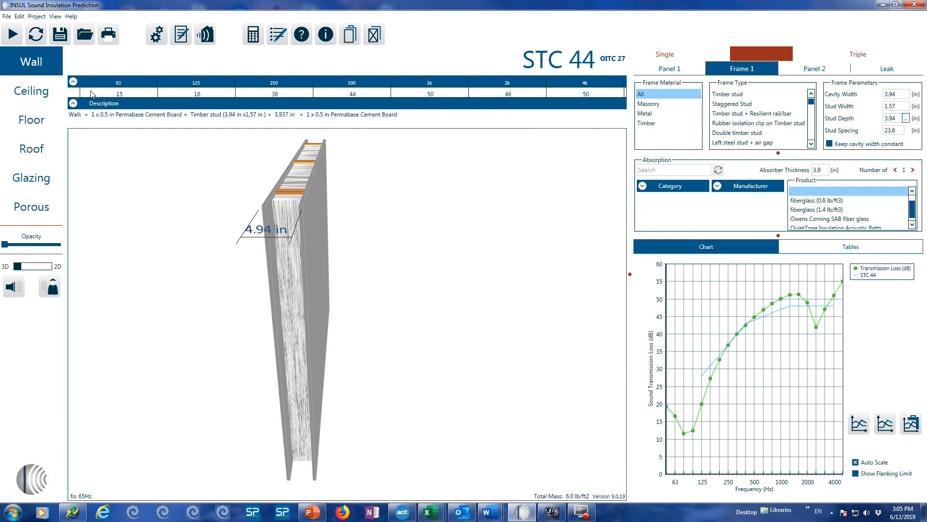
mouse_move(61, 72)
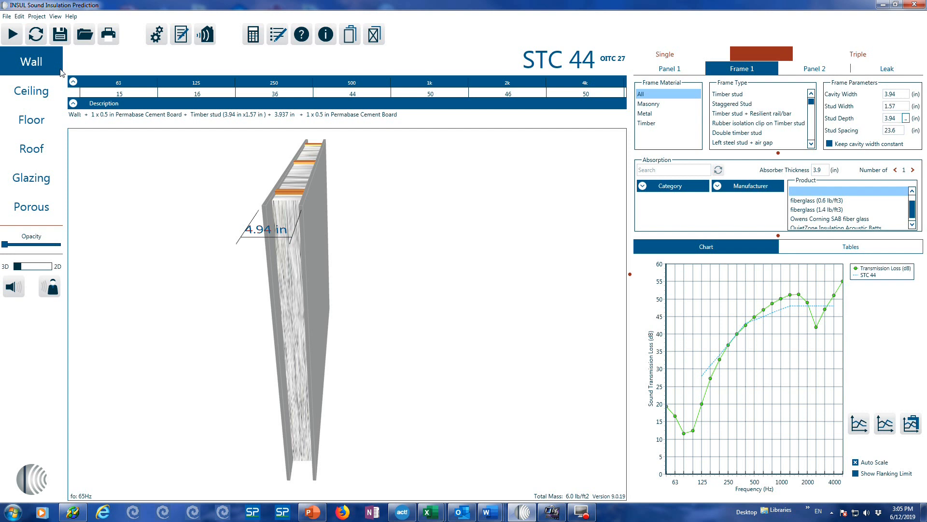
mouse_move(44, 140)
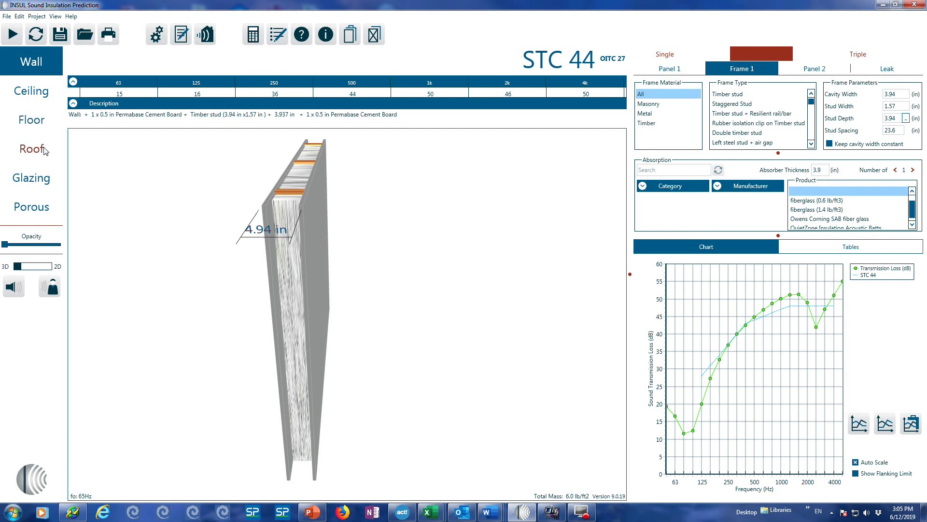
mouse_move(34, 179)
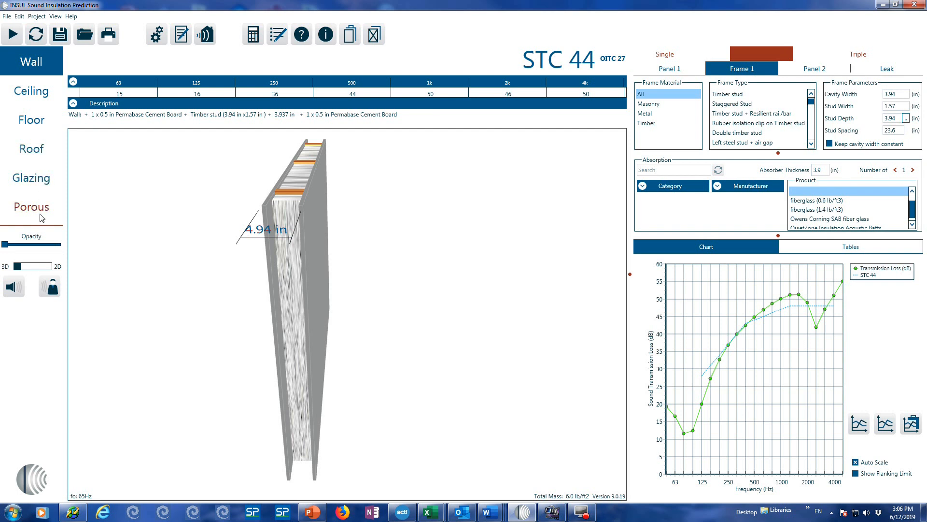
mouse_move(242, 200)
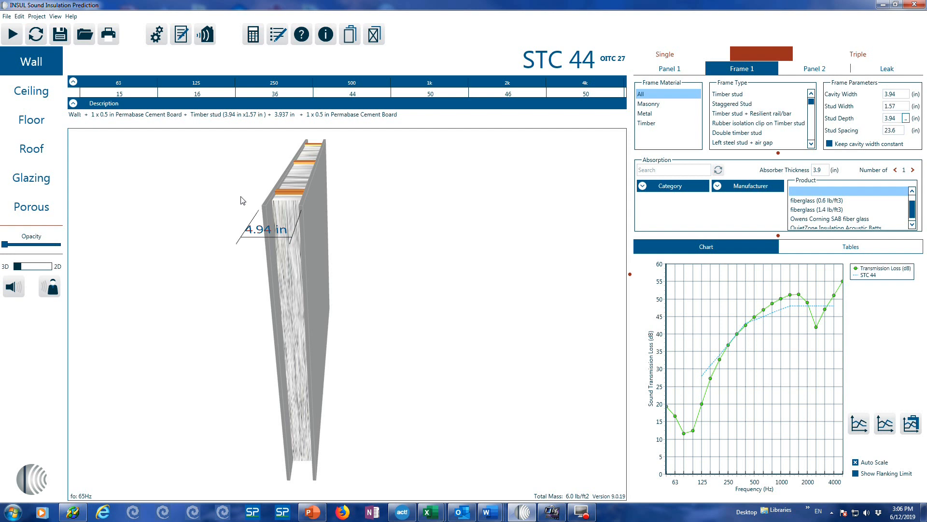
mouse_move(41, 206)
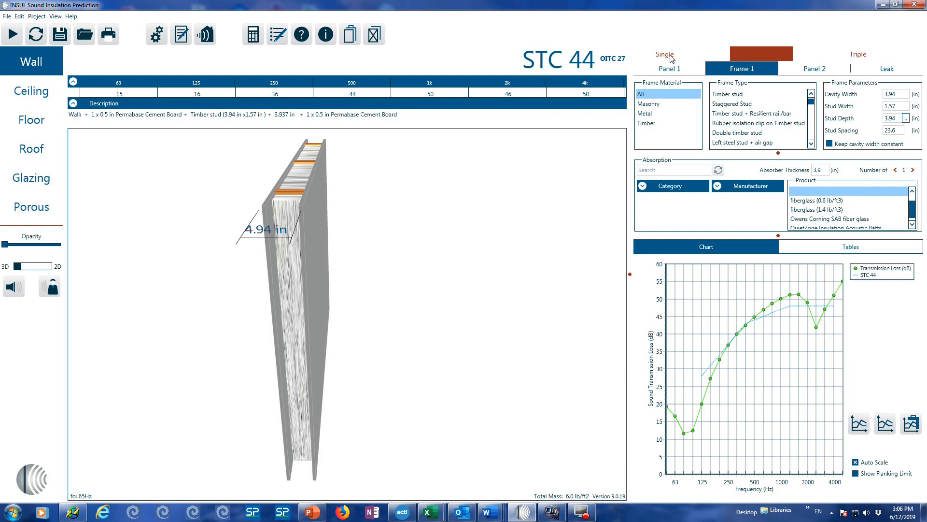
- Switch the wall to a single-panel construction and inspect its Layer 3 and 4 tabs
click(666, 54)
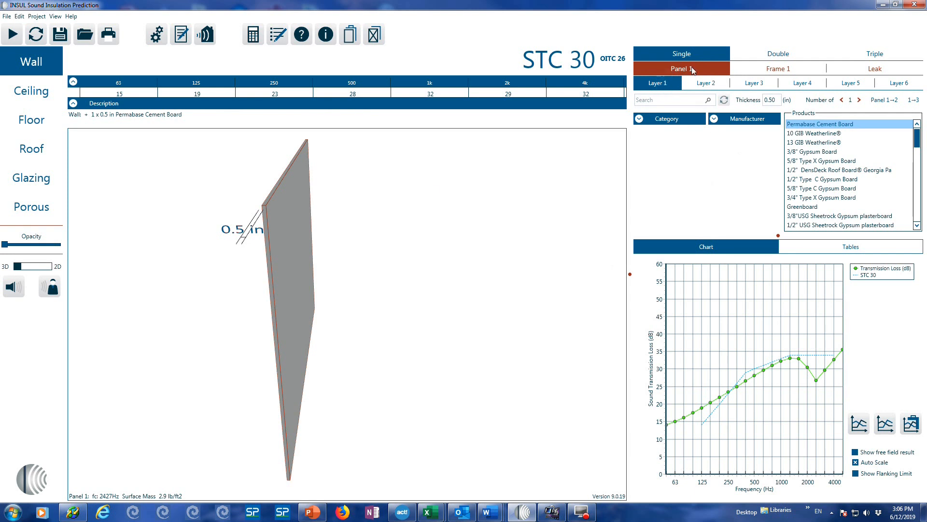
click(754, 82)
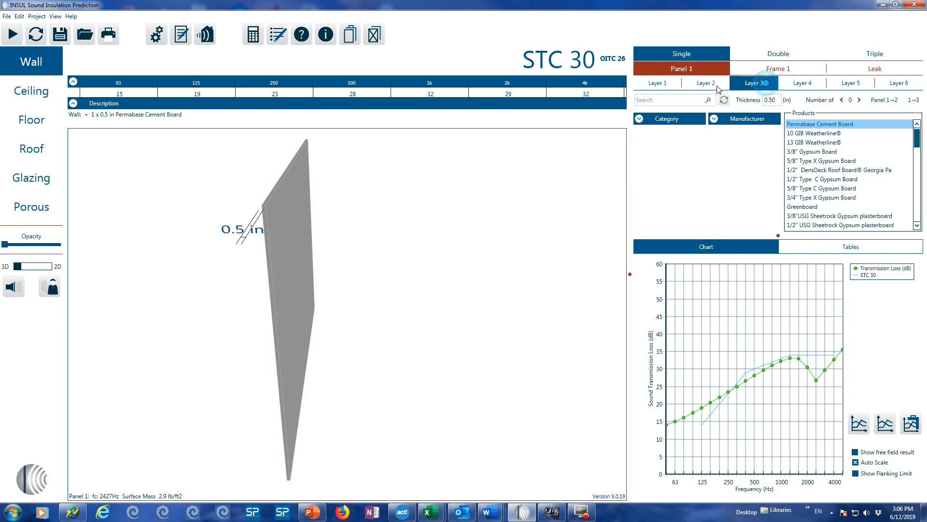
click(802, 83)
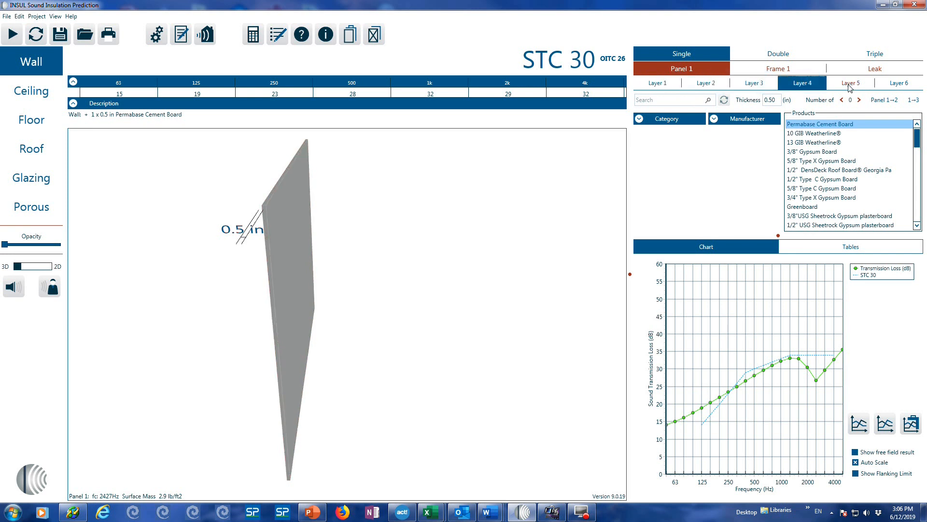
- Search Layer 1 products for 'gypsum' and browse to 3/8" Gypsum Board
click(658, 83)
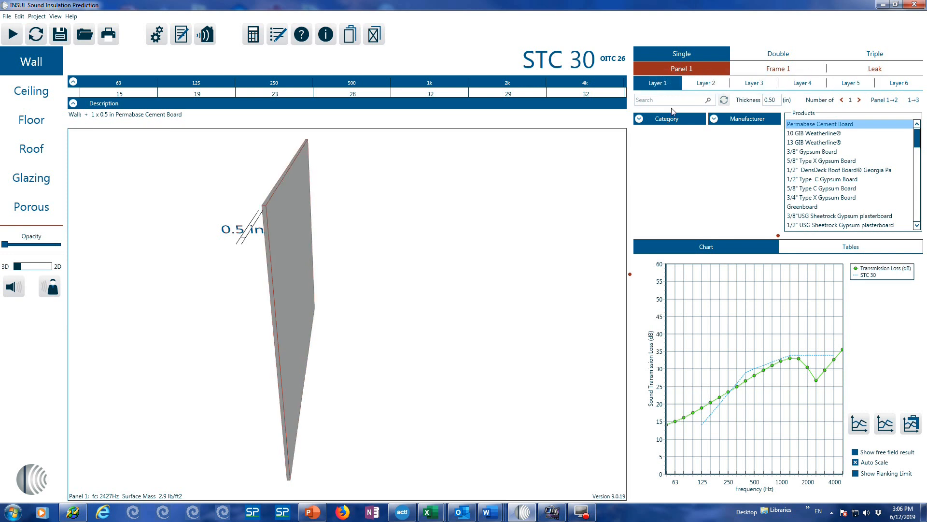
text(g)
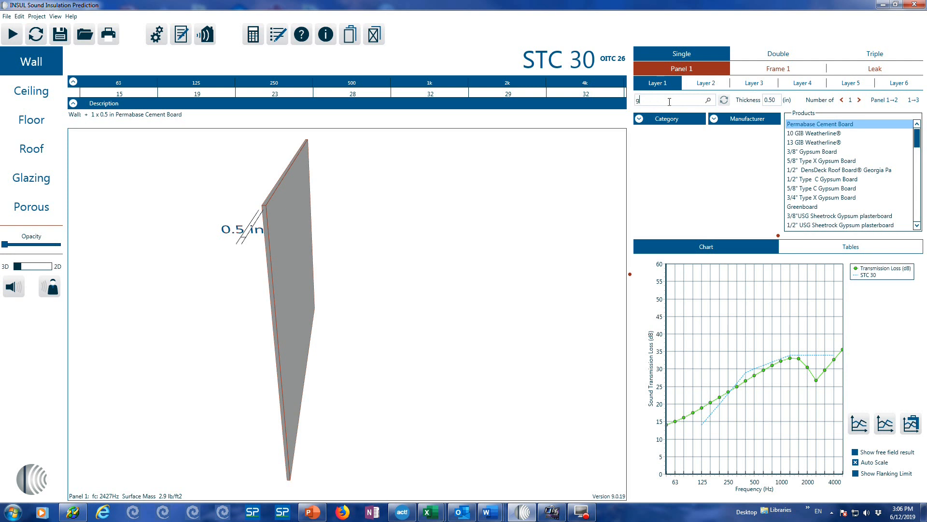
text(ypsum)
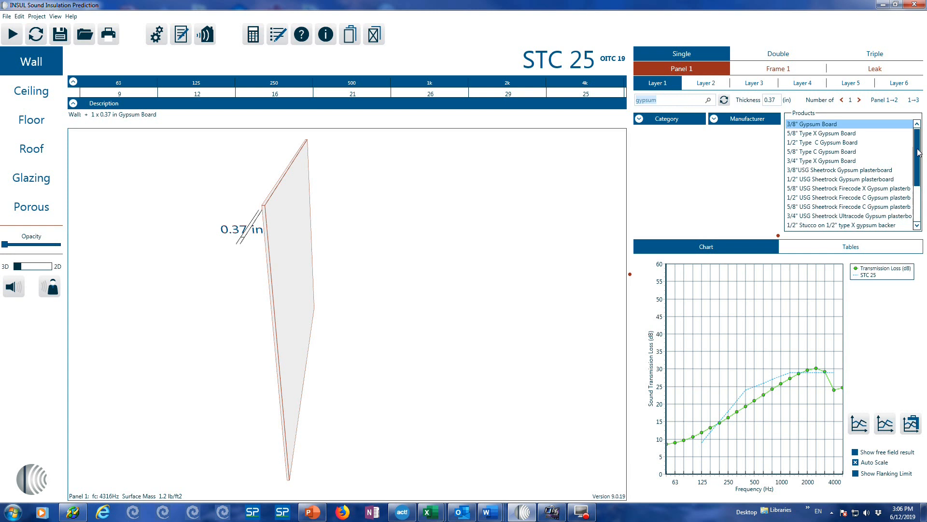
scroll(down, 3)
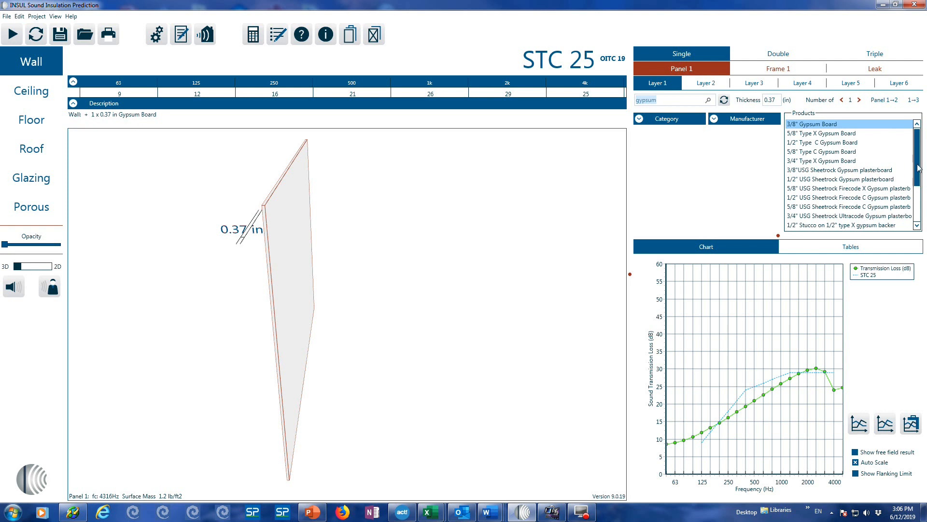
scroll(down, 3)
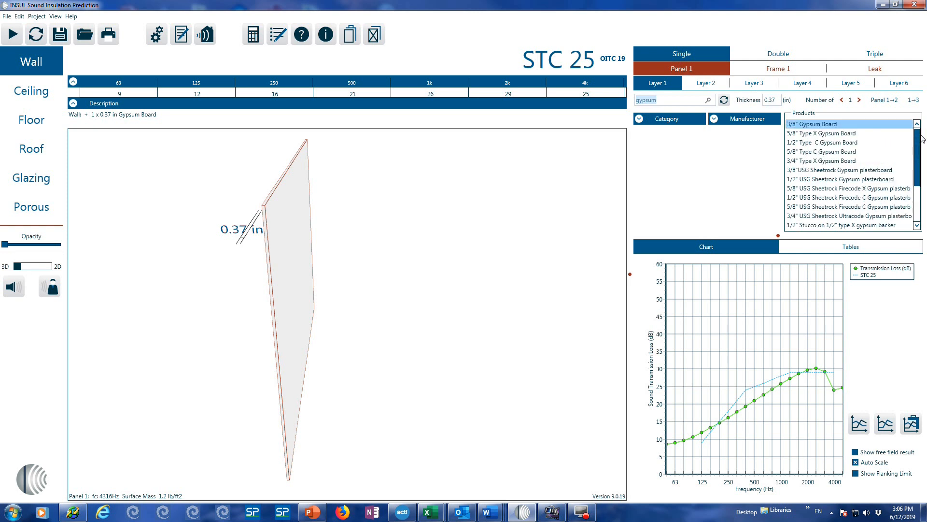
- Select 5/8" Type X Gypsum Board and raise its density to 45 lbs/ft3
click(820, 132)
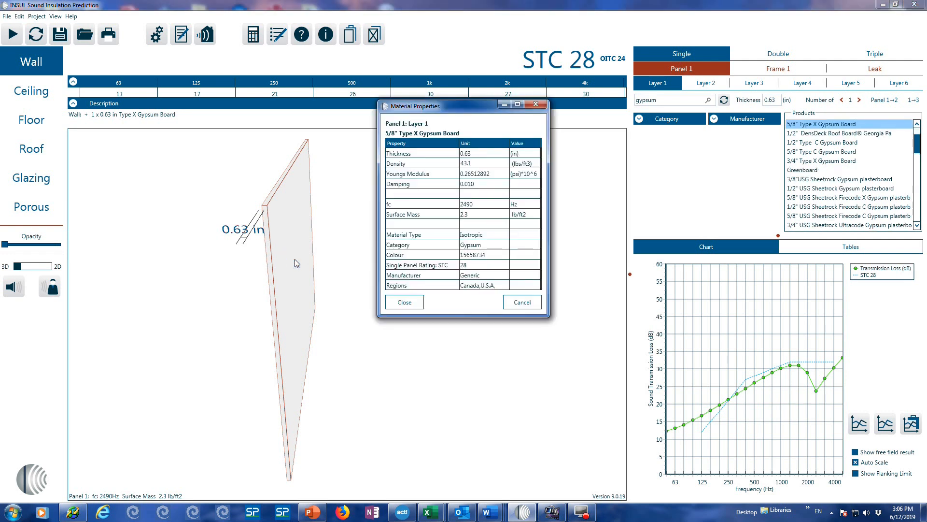
mouse_move(308, 295)
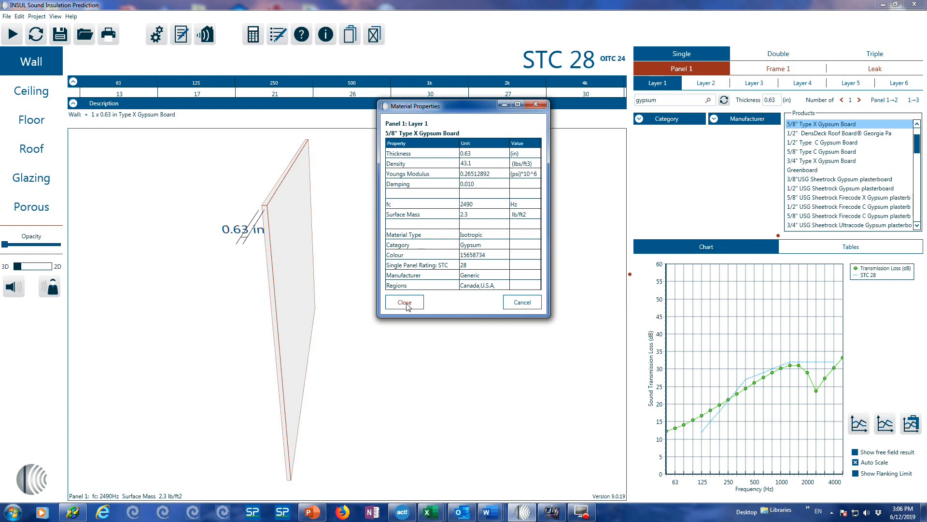
mouse_move(477, 155)
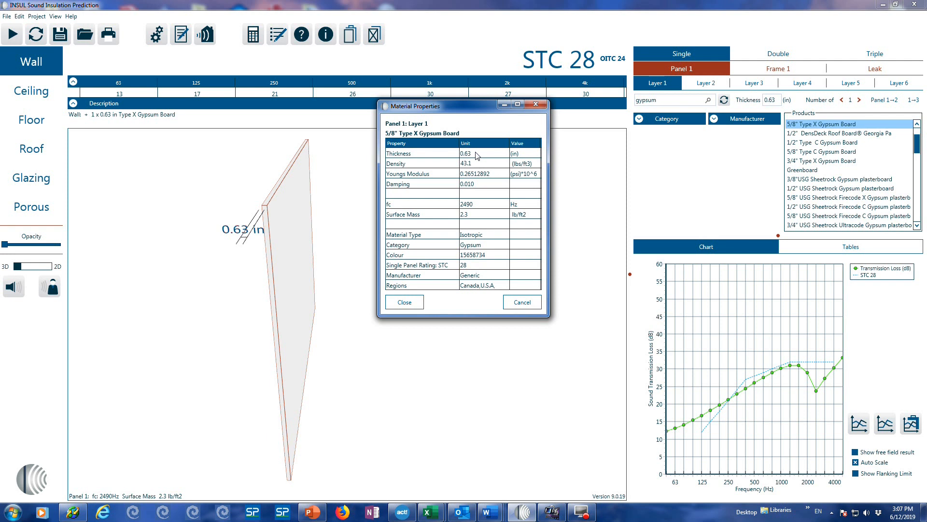
mouse_move(406, 335)
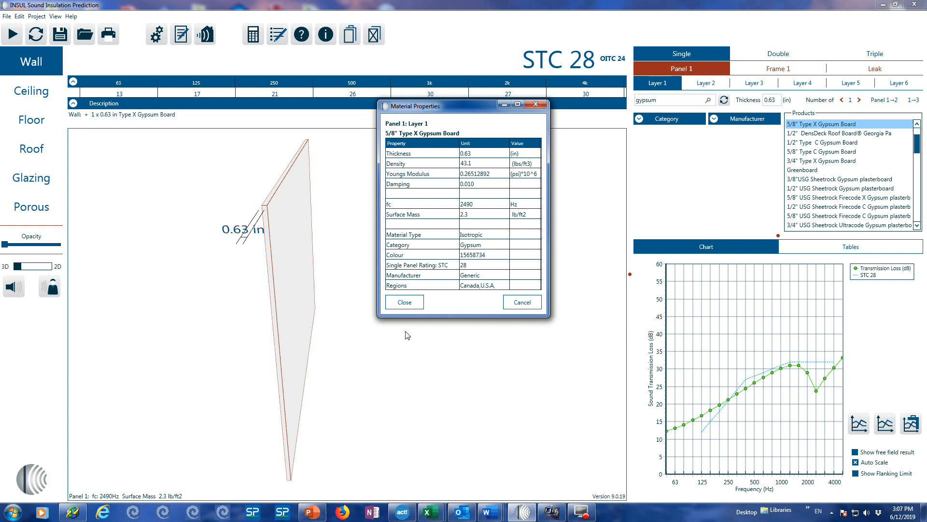
click(404, 302)
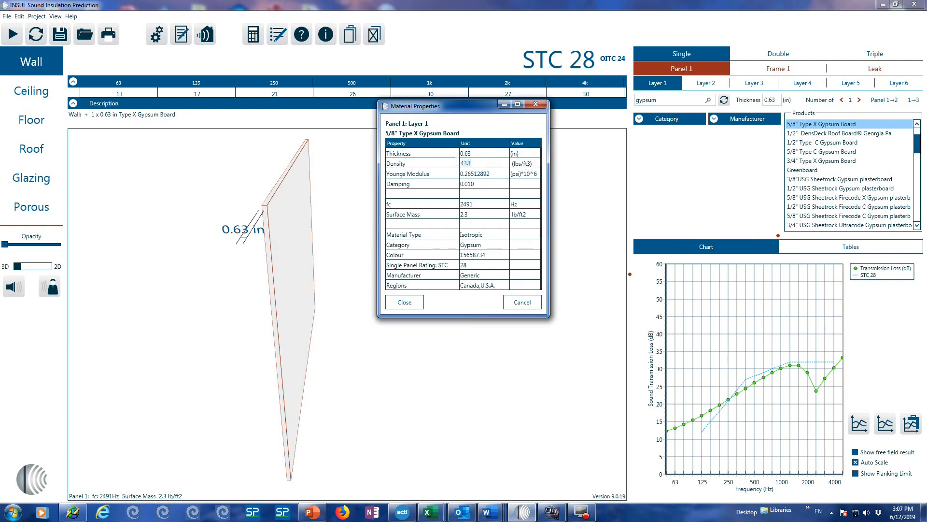
text(45)
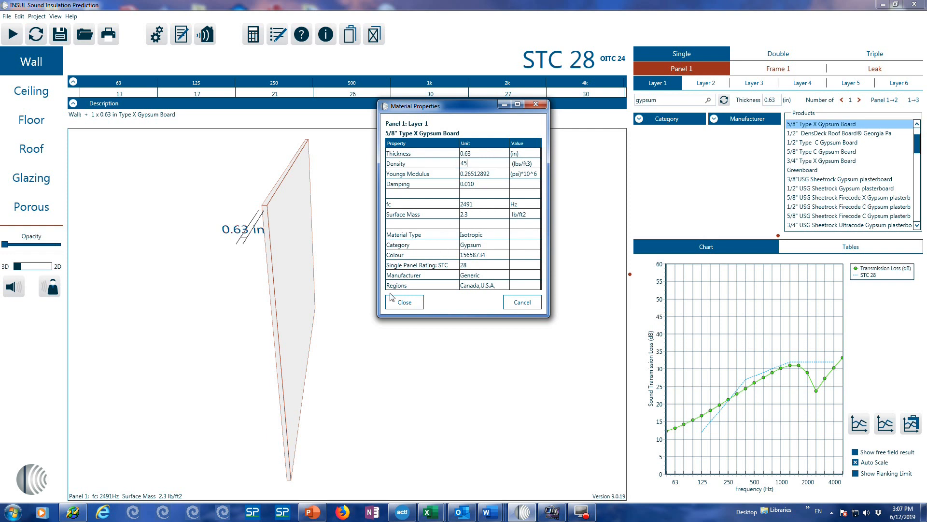
click(405, 301)
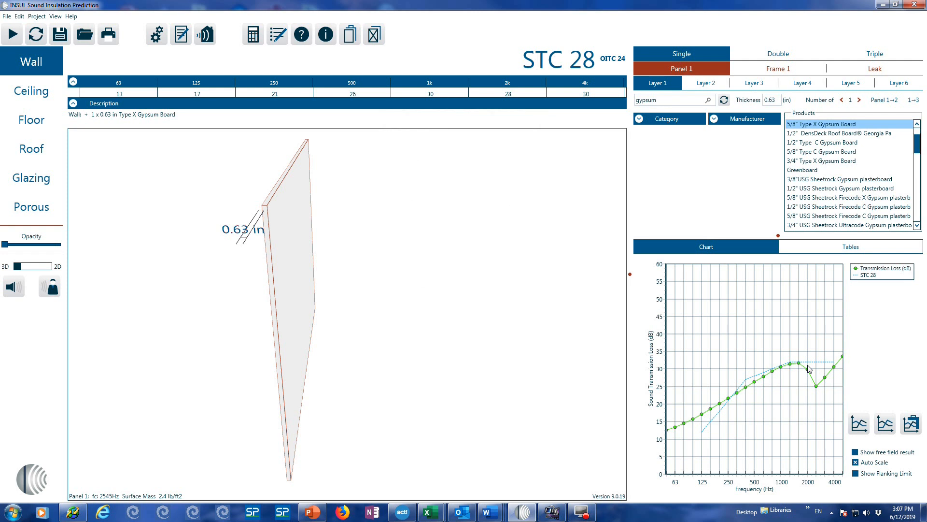
mouse_move(695, 403)
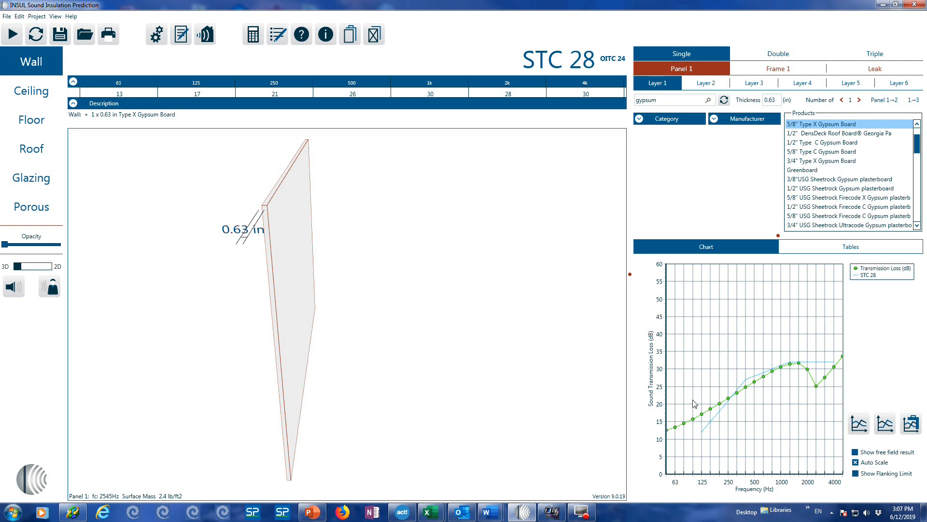
mouse_move(698, 435)
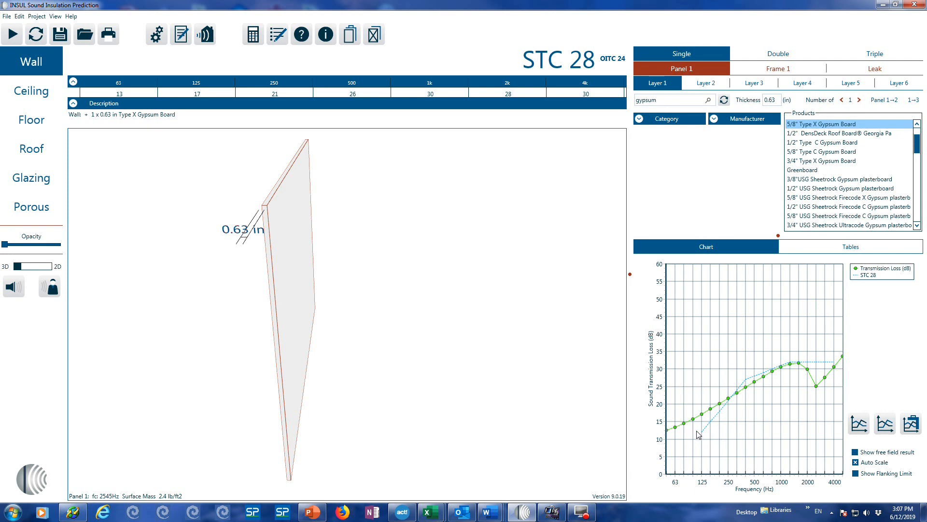
mouse_move(673, 437)
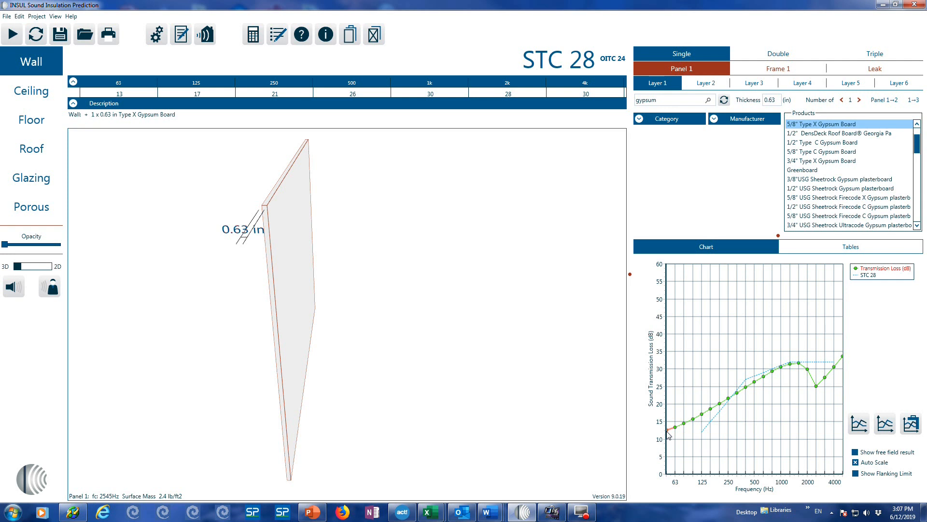
mouse_move(730, 423)
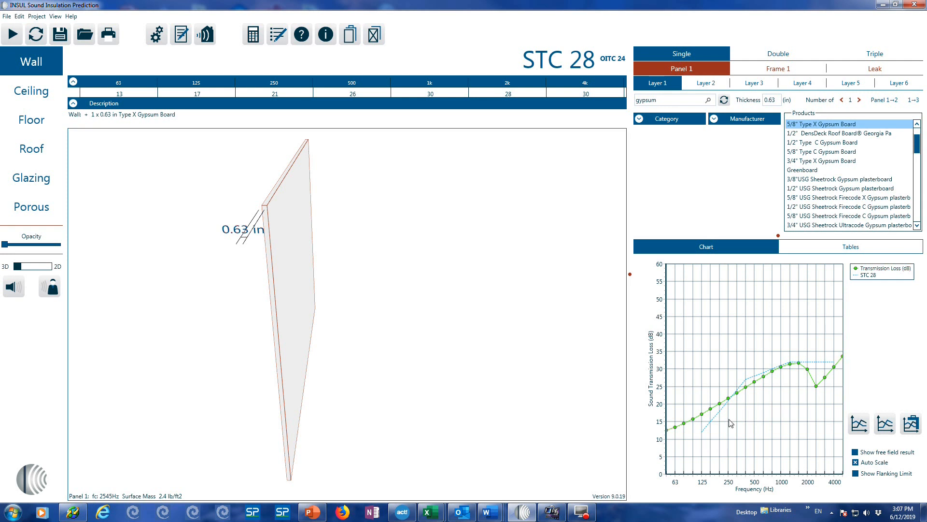
mouse_move(703, 438)
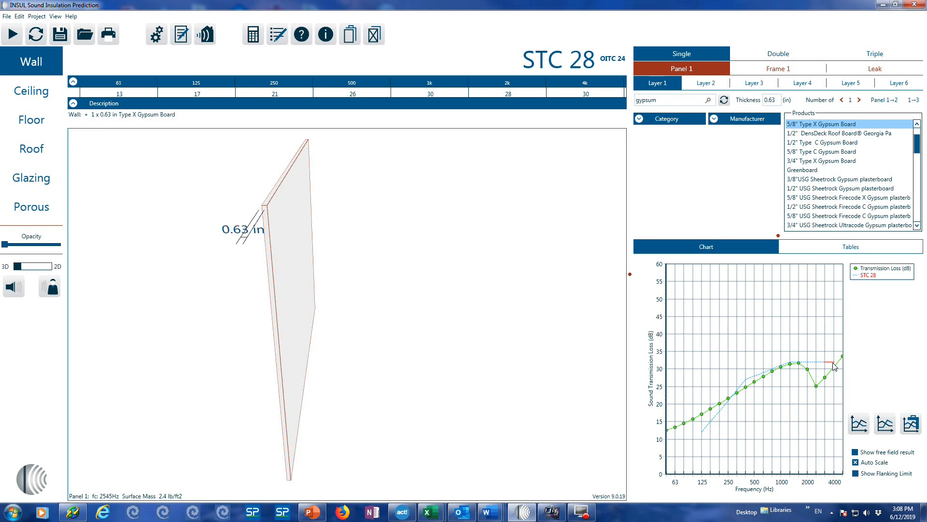
mouse_move(749, 383)
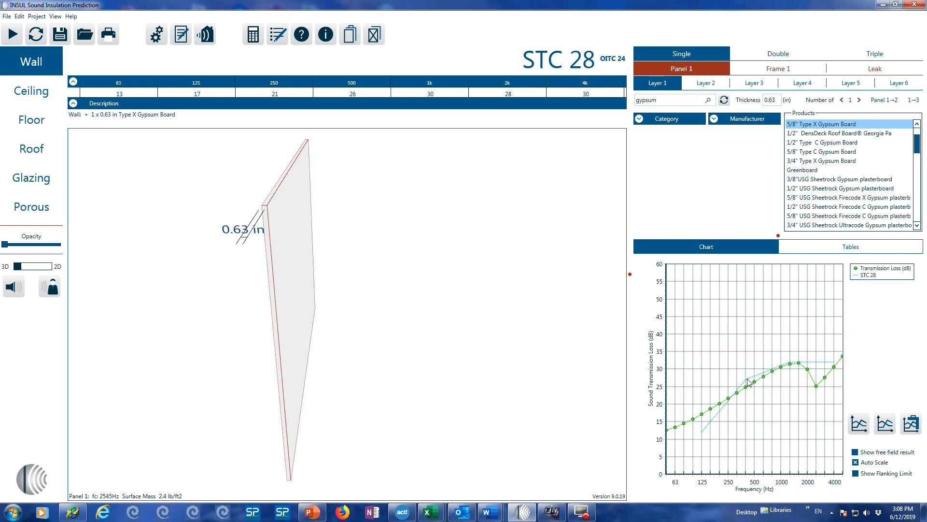
mouse_move(808, 372)
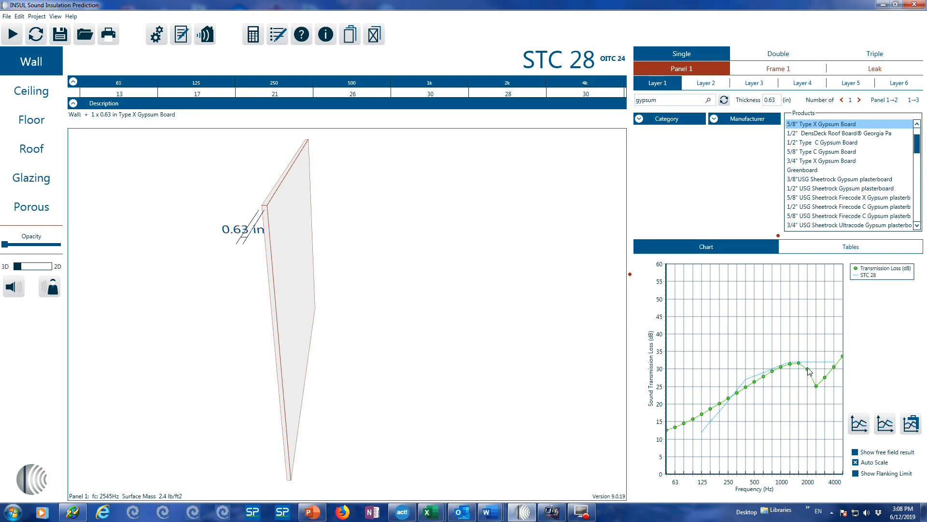
mouse_move(737, 411)
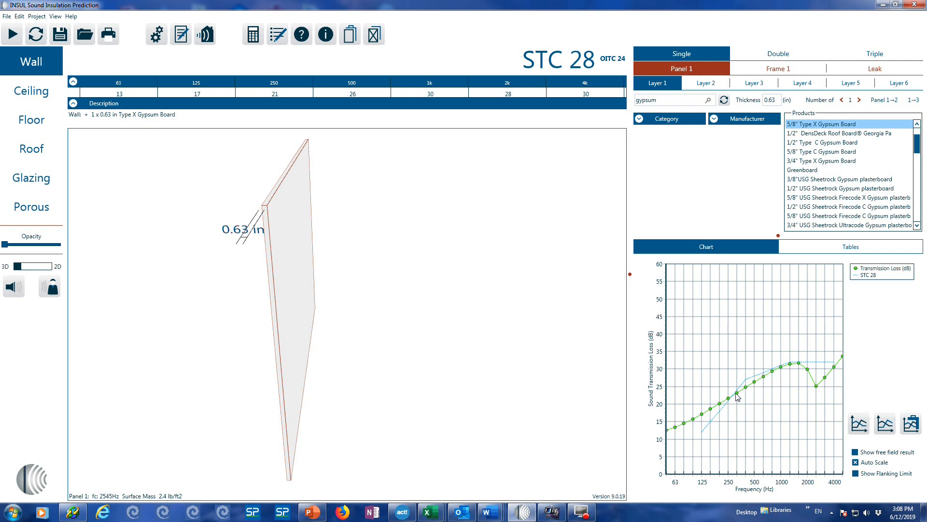
mouse_move(748, 383)
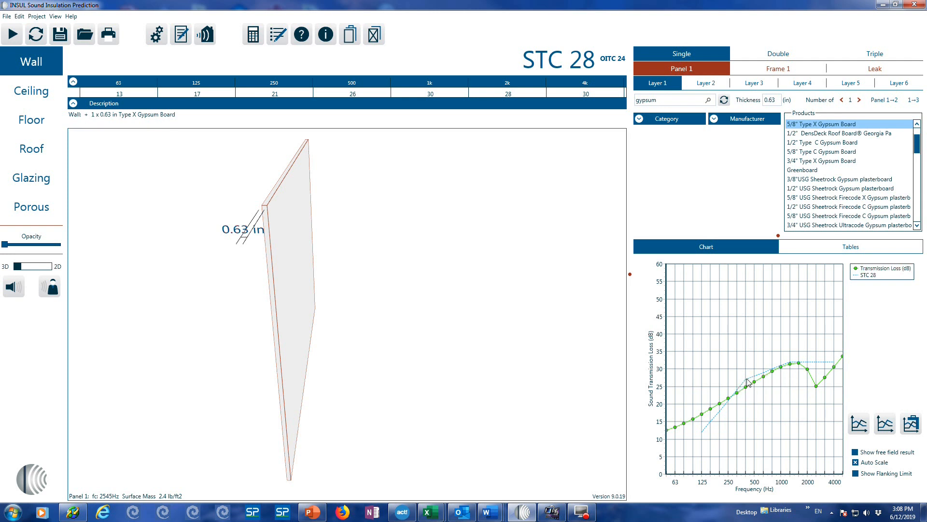
mouse_move(748, 388)
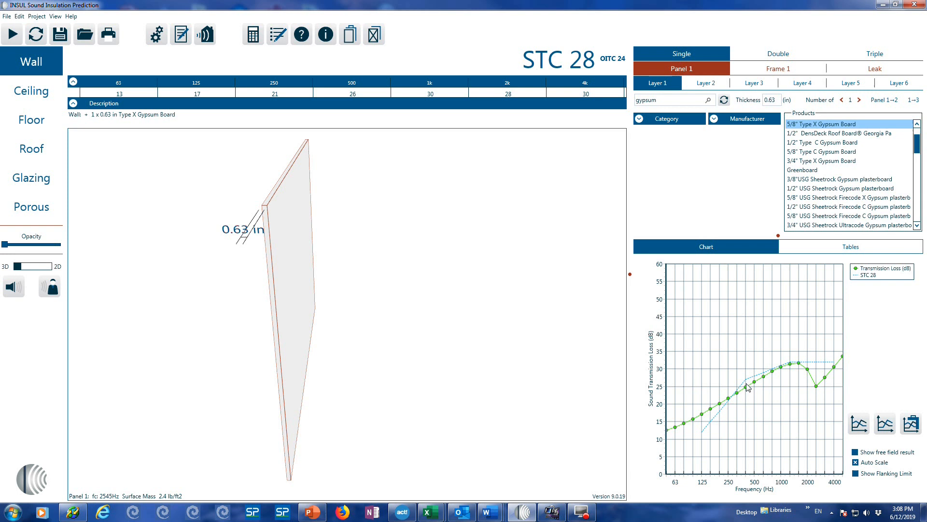
mouse_move(757, 411)
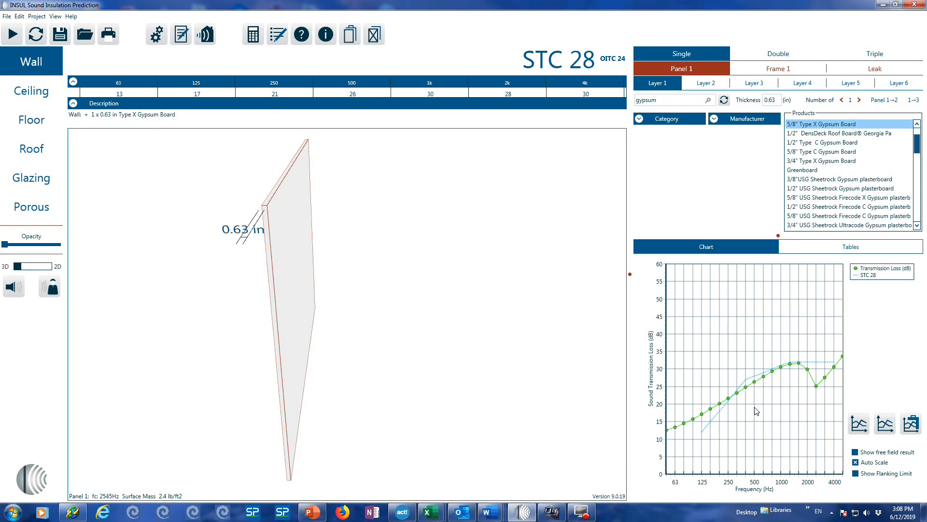
mouse_move(749, 385)
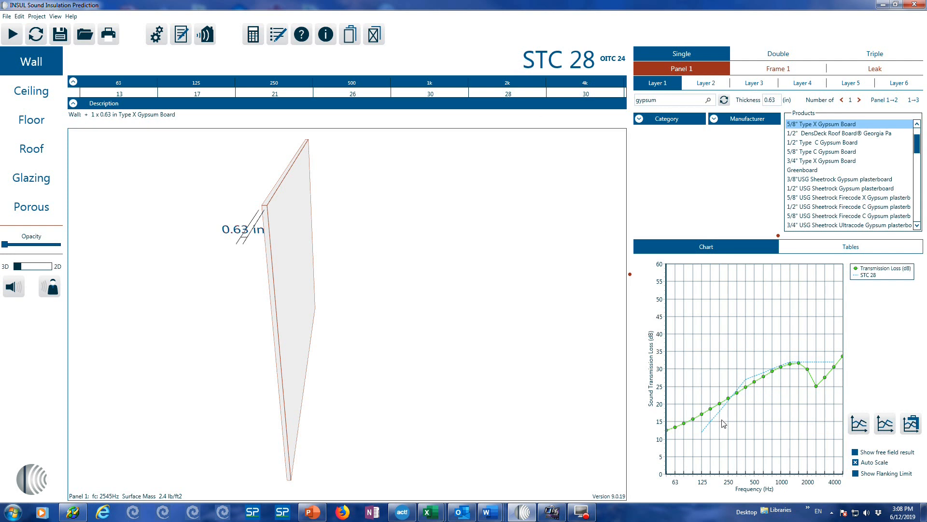
mouse_move(706, 432)
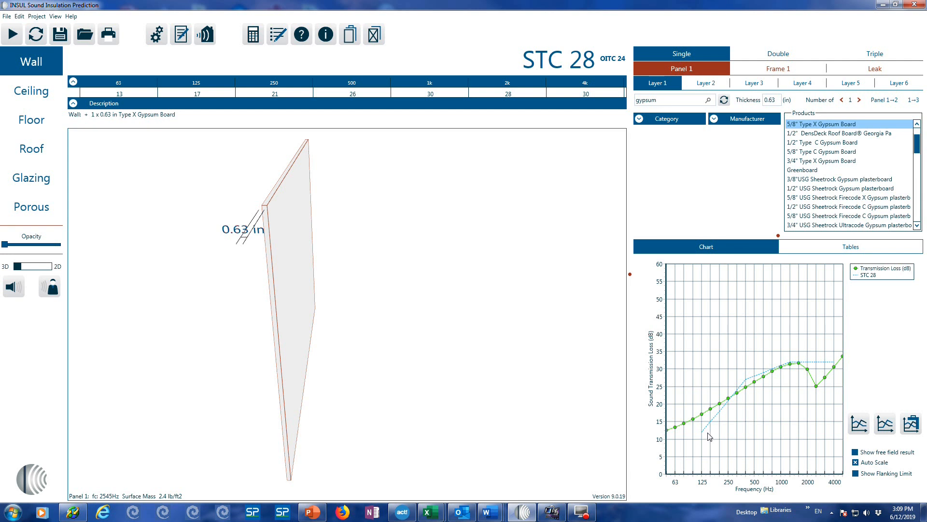
mouse_move(715, 435)
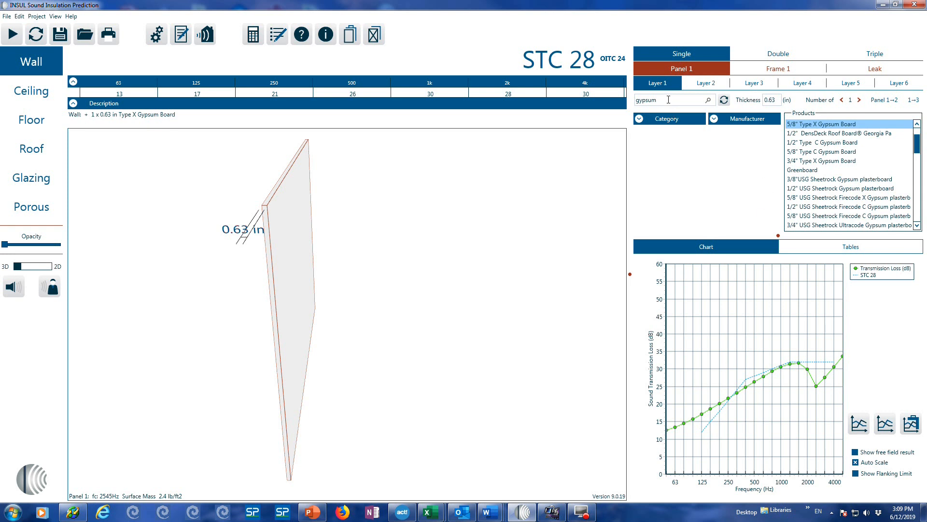
mouse_move(762, 108)
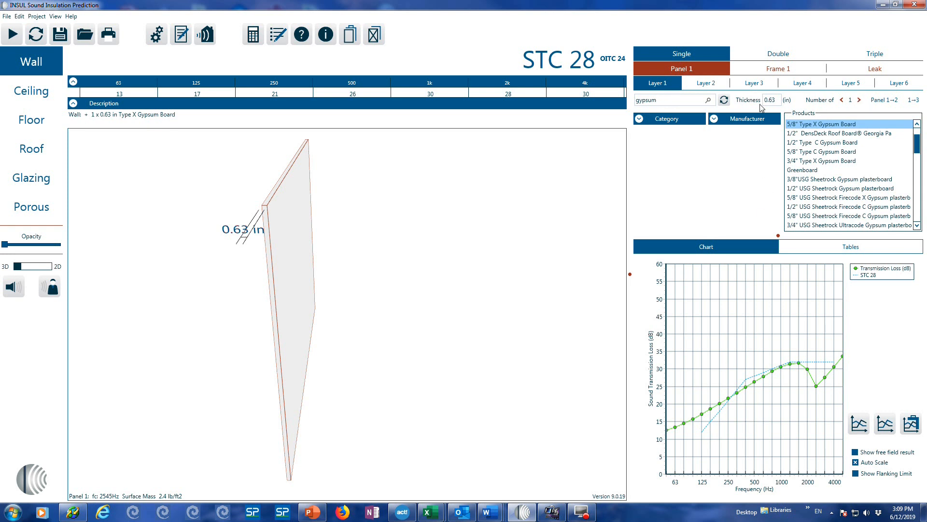
mouse_move(192, 236)
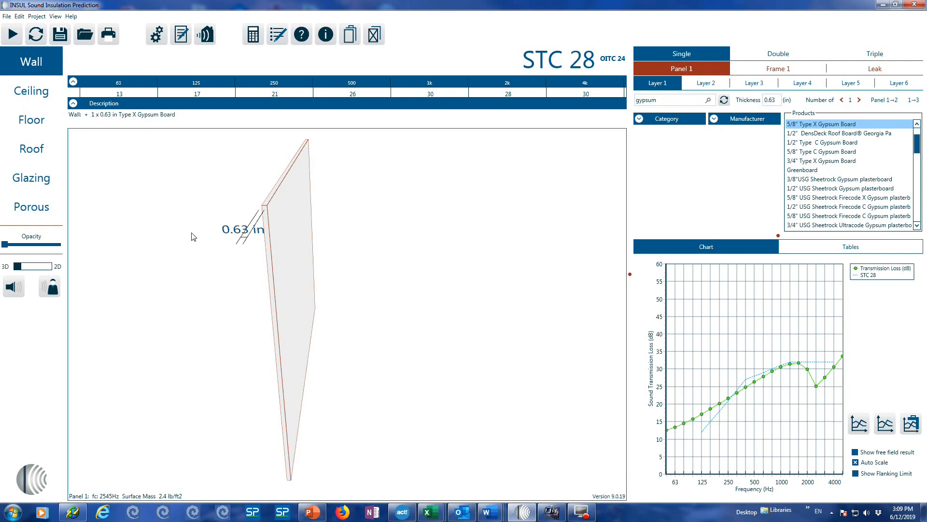
mouse_move(849, 95)
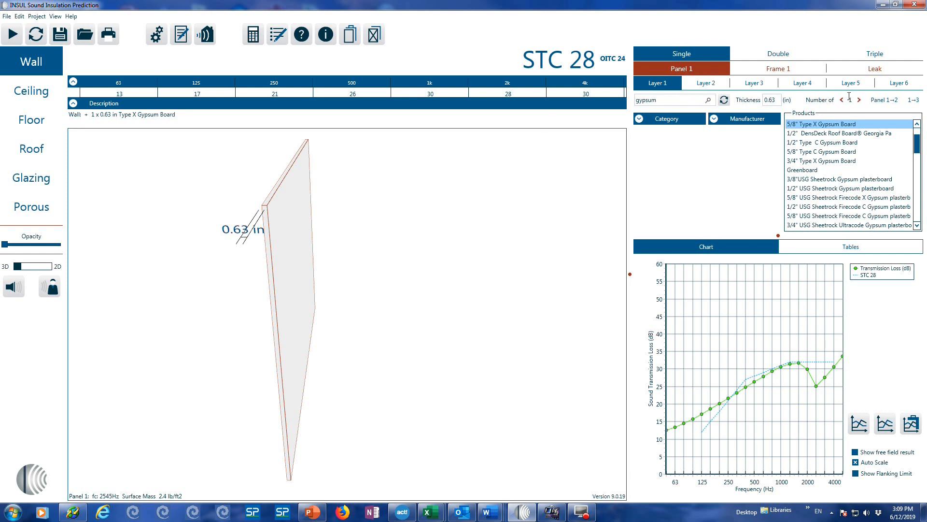
click(858, 100)
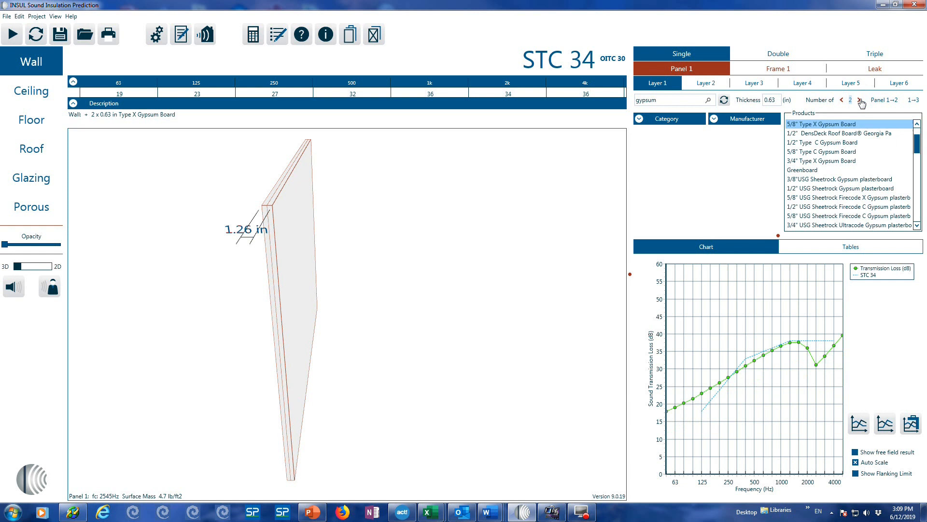
click(860, 100)
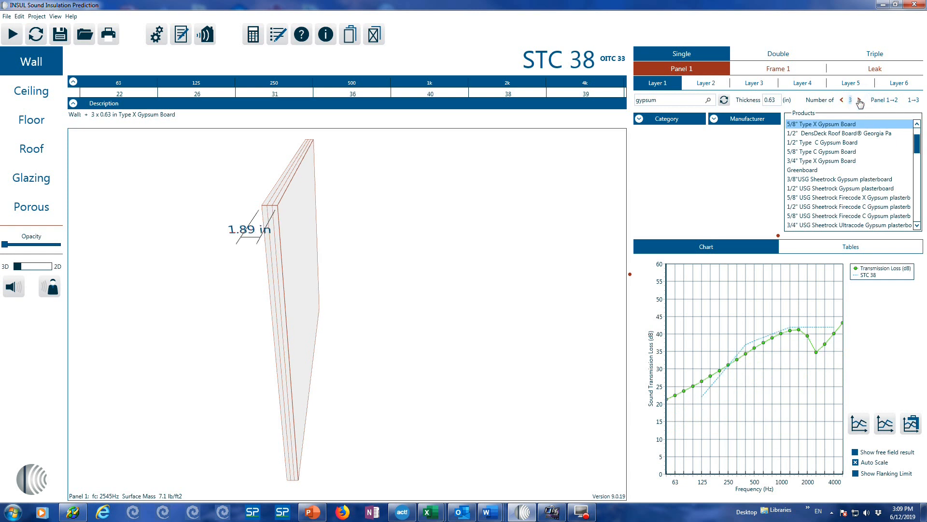
click(860, 100)
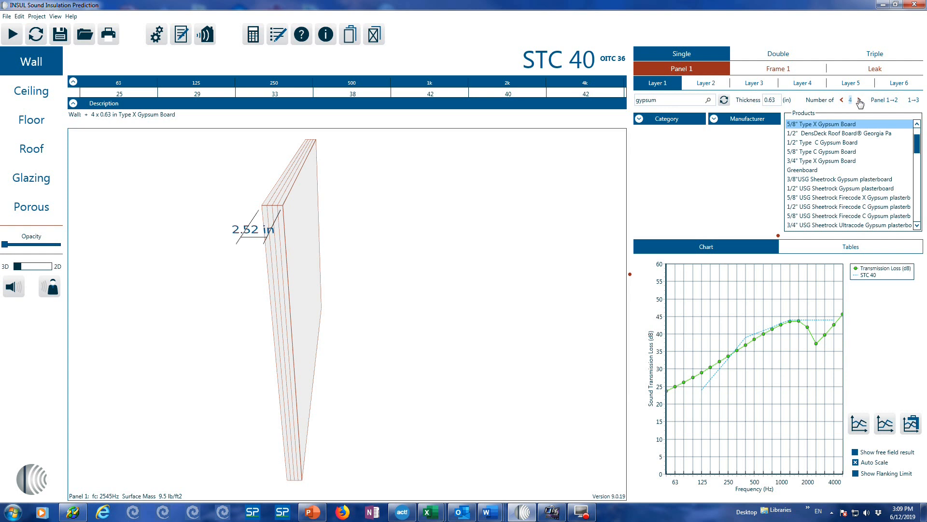
mouse_move(818, 354)
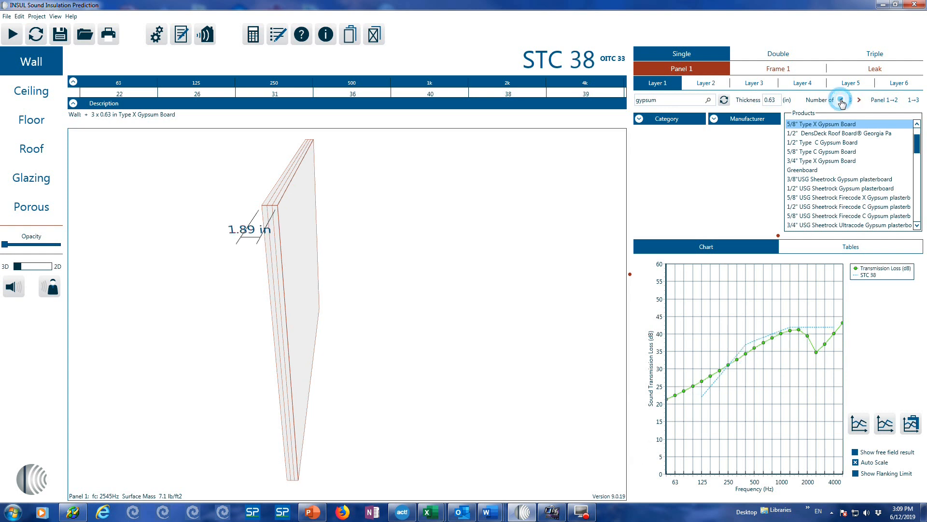
click(842, 100)
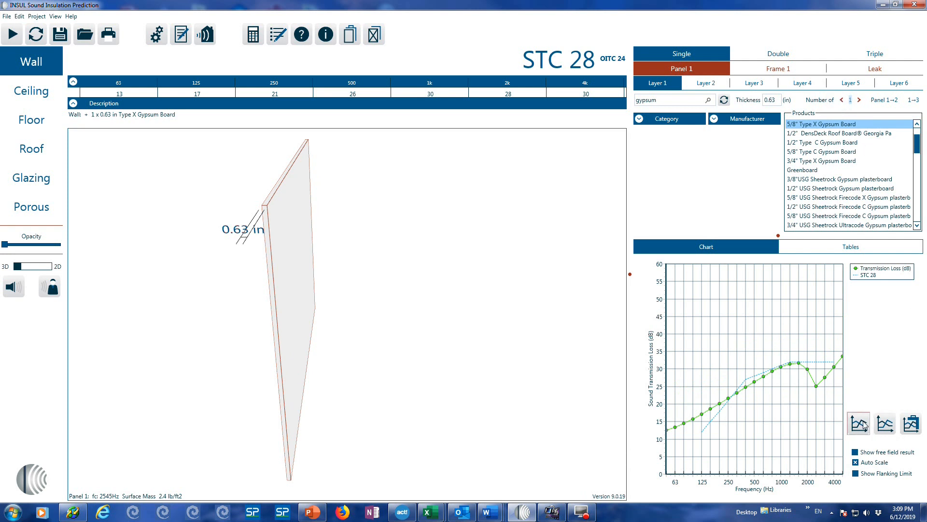
- Store the curve as comparison '1 layer Gpsum board', then add a second board layer
click(860, 423)
text(1 layer G)
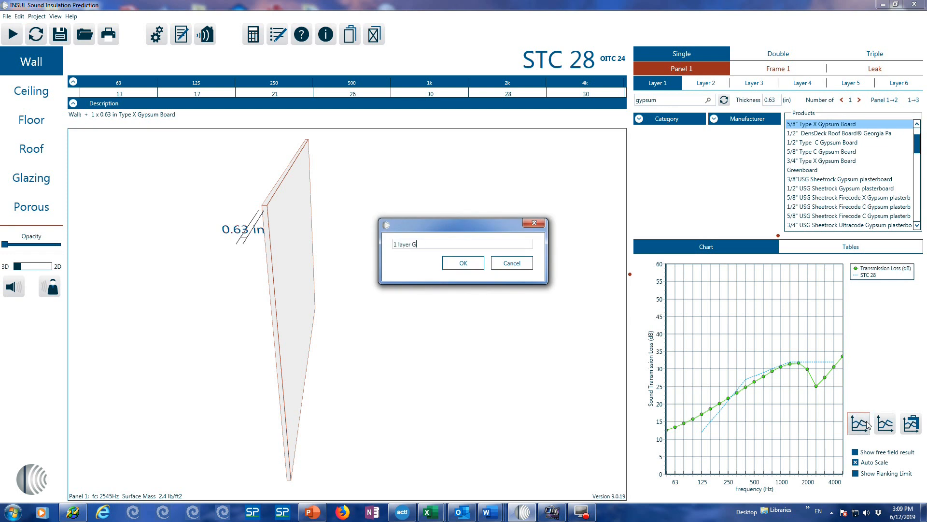
text(psum)
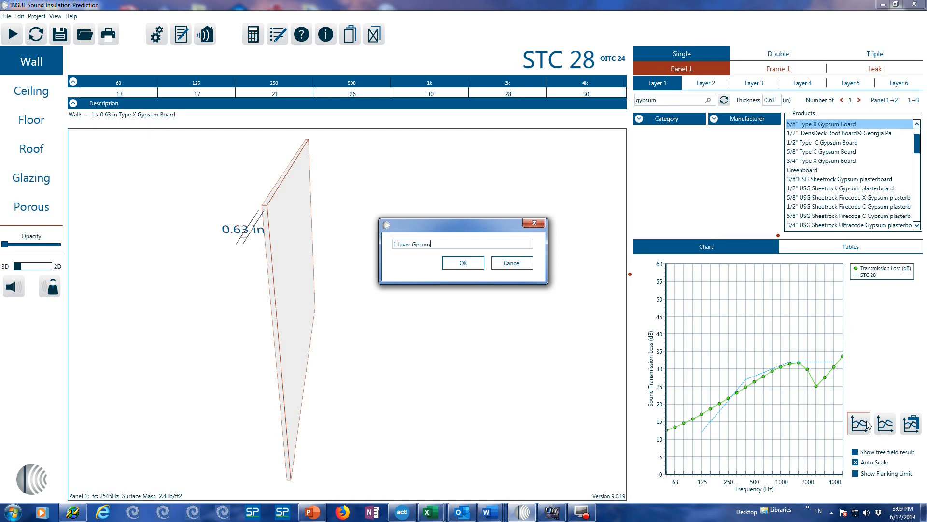
text(boar)
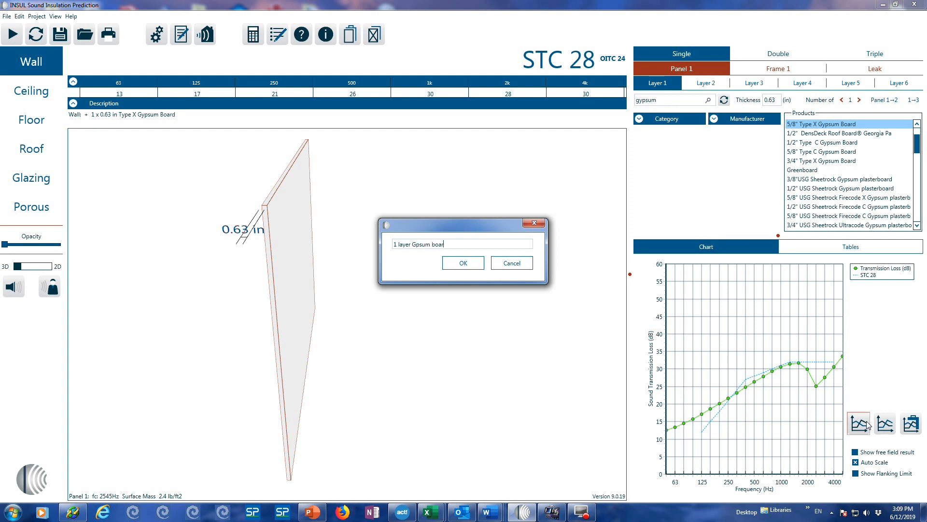
click(462, 262)
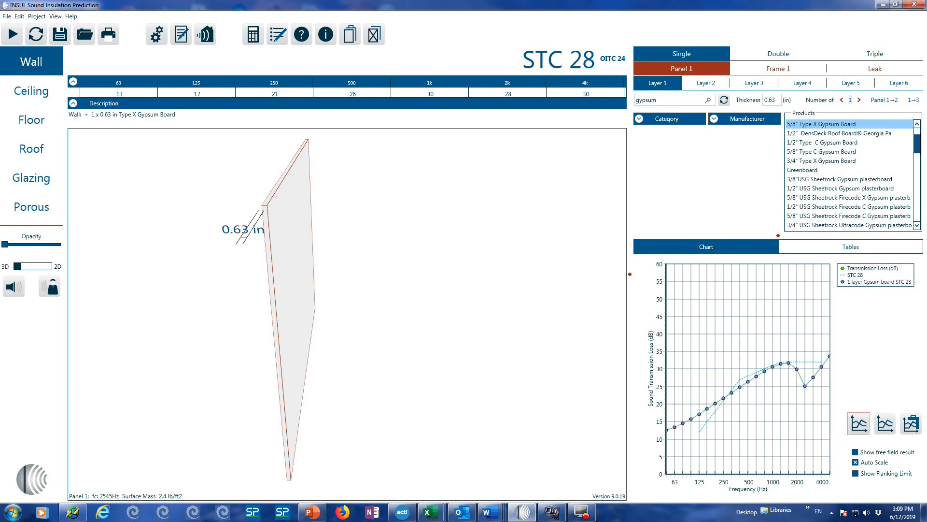
click(860, 100)
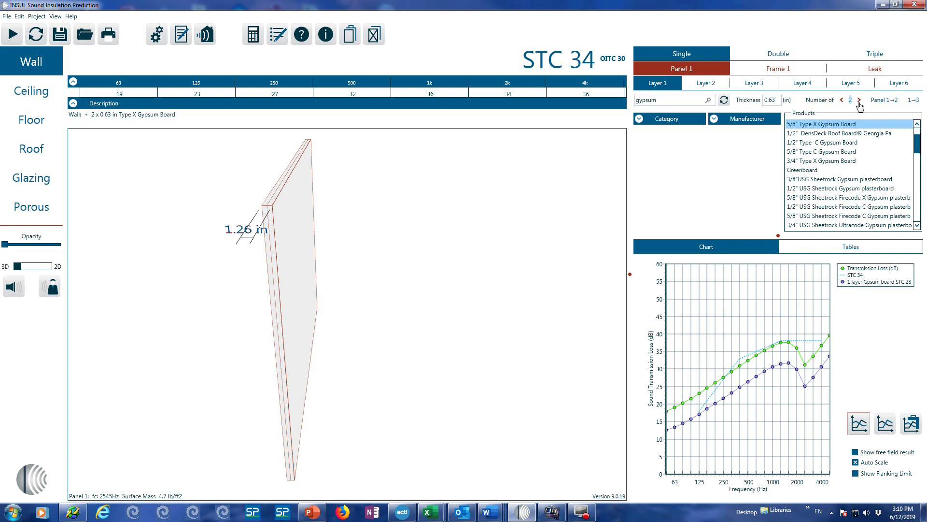
click(861, 99)
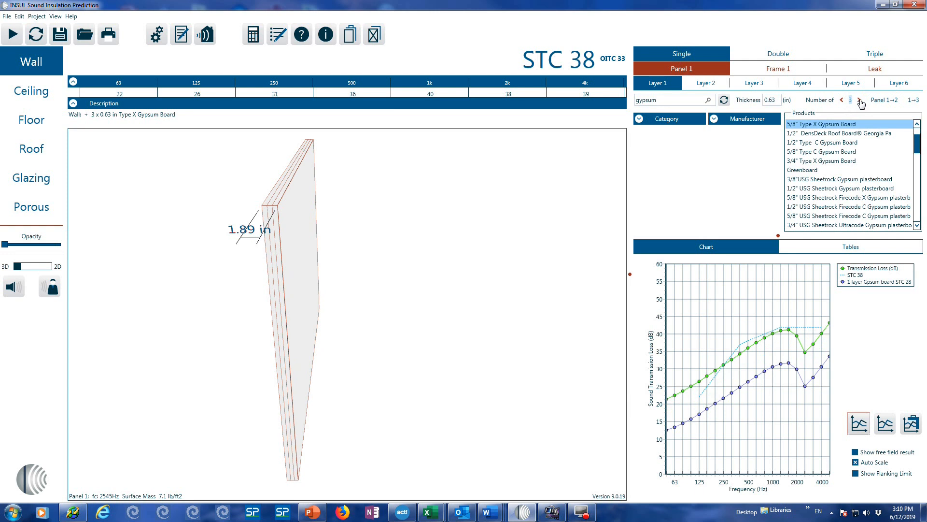
click(860, 100)
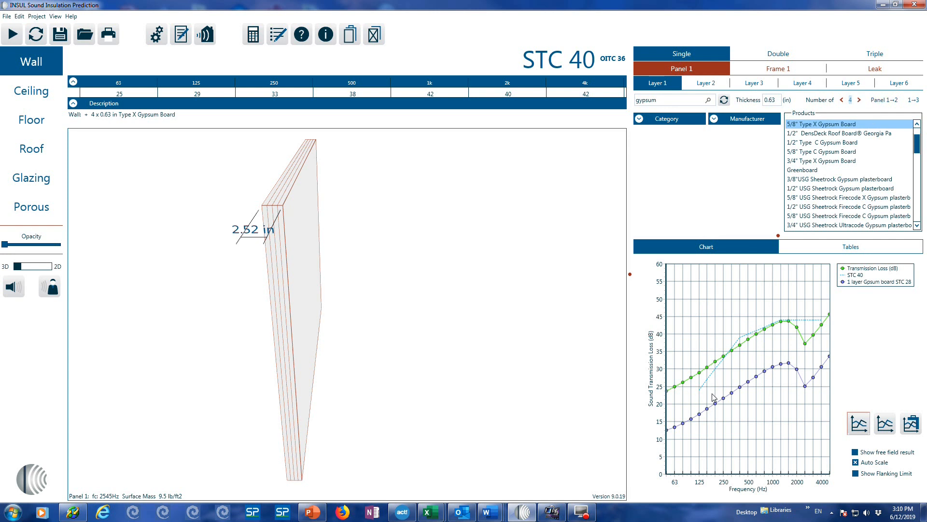
mouse_move(782, 369)
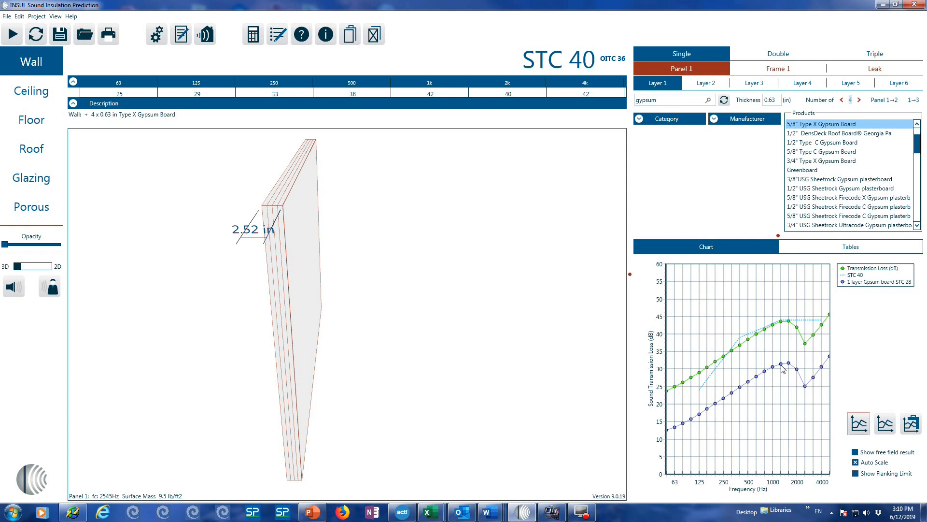
mouse_move(799, 337)
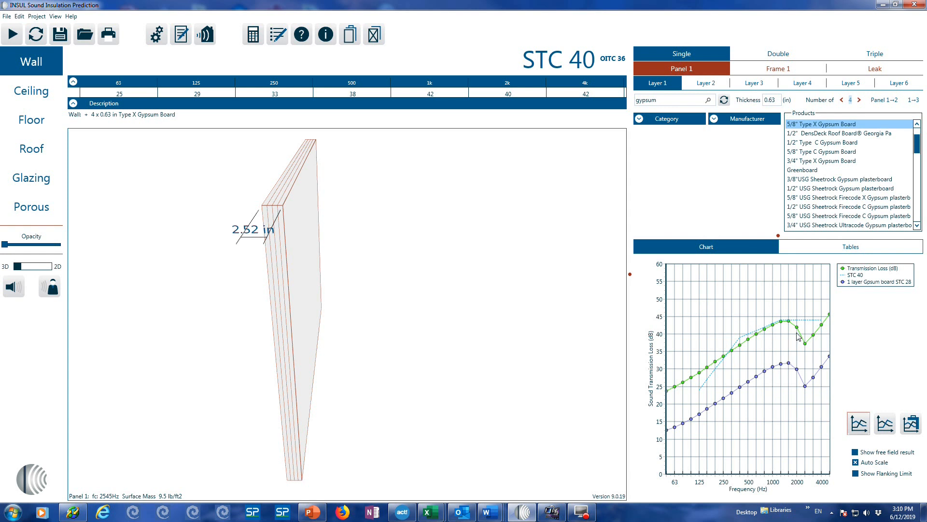
mouse_move(593, 148)
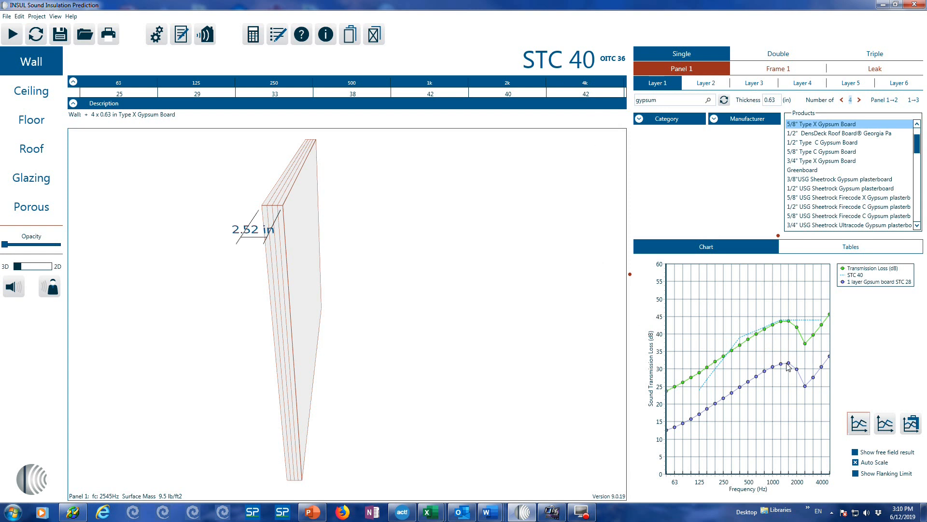
mouse_move(759, 374)
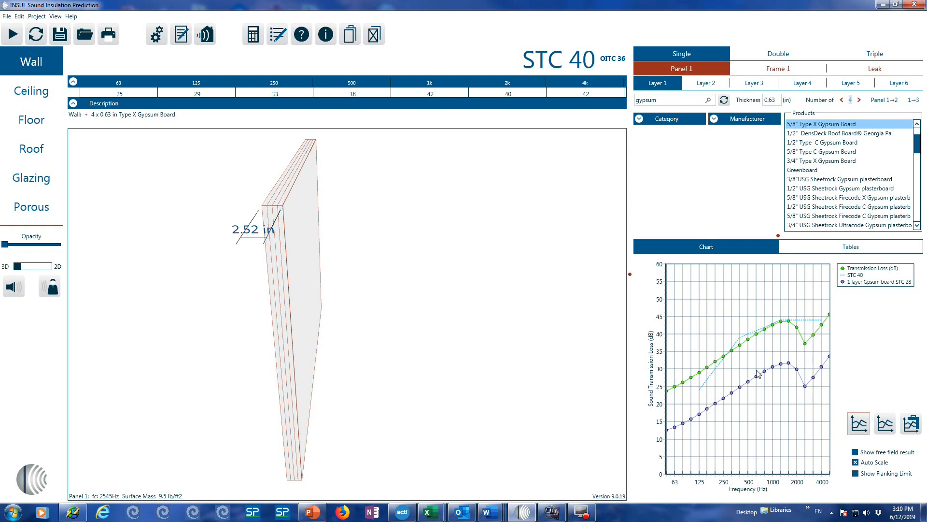
mouse_move(809, 353)
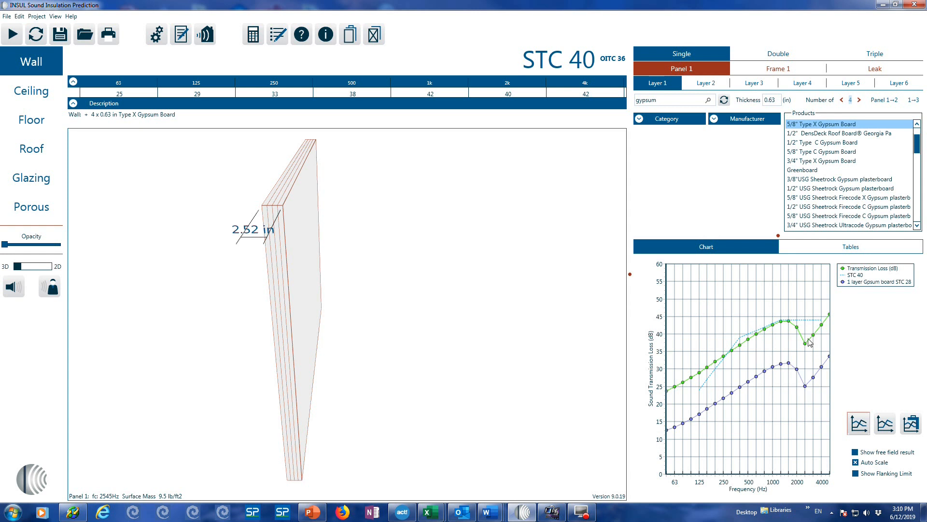
mouse_move(809, 349)
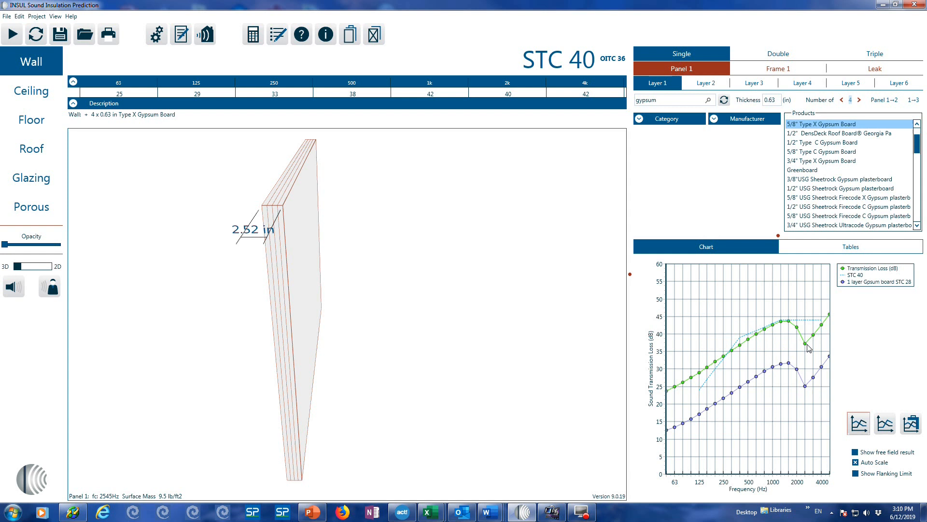
mouse_move(695, 373)
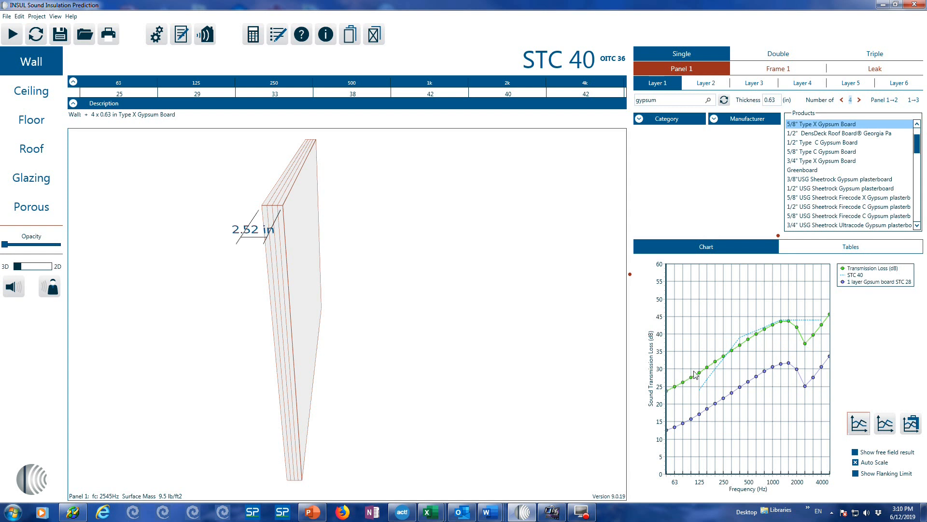
mouse_move(666, 407)
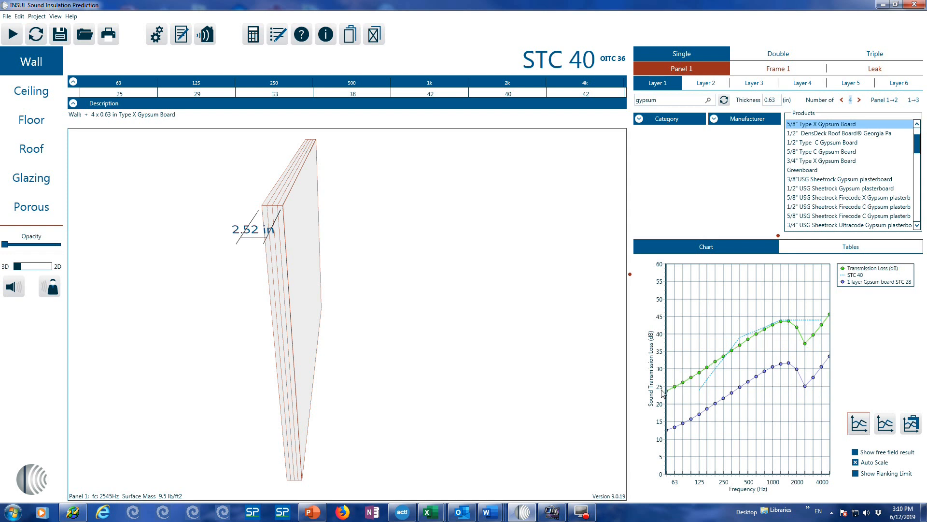
mouse_move(763, 337)
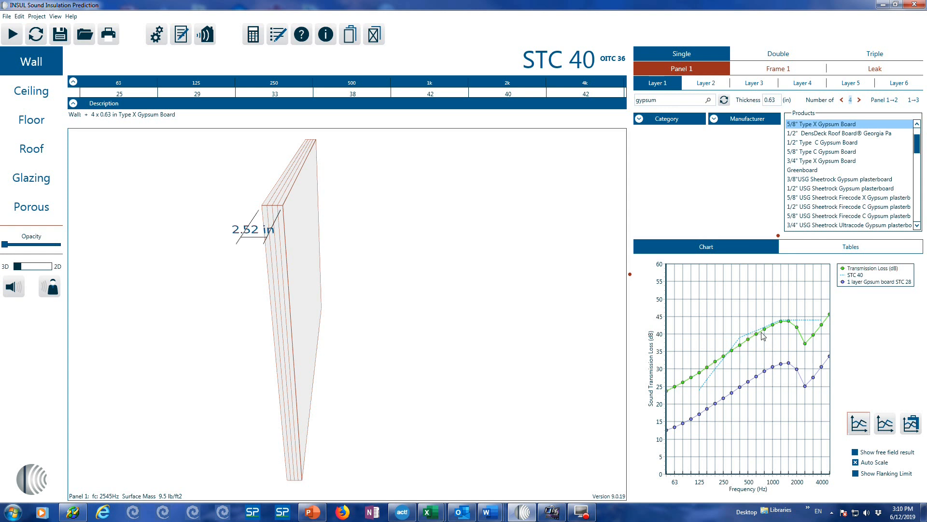
mouse_move(808, 361)
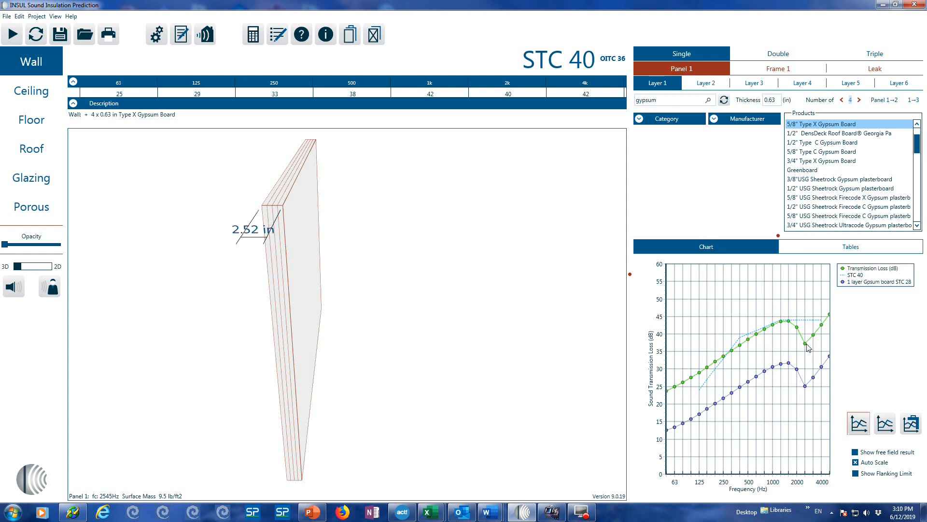
mouse_move(812, 378)
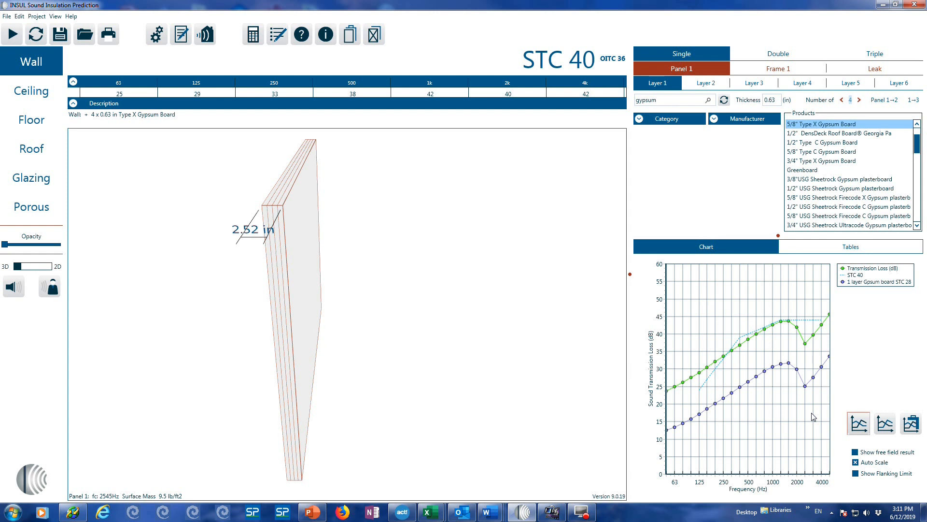
mouse_move(788, 332)
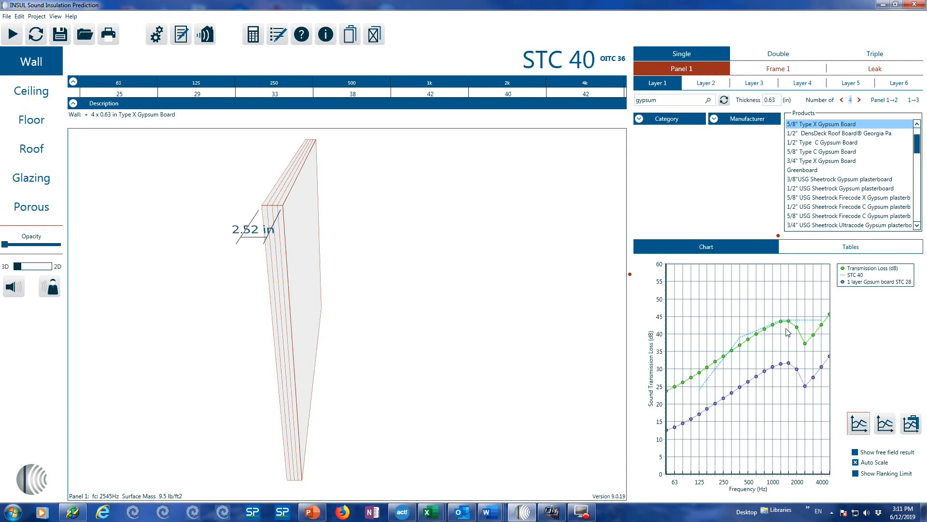
mouse_move(821, 339)
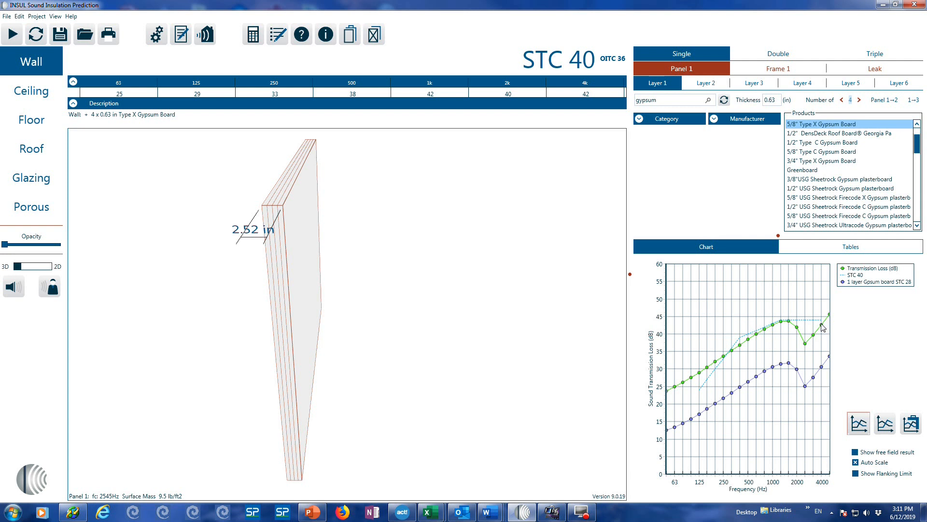
- Reduce the gypsum layer count back to one 0.63 in Type X board
click(839, 100)
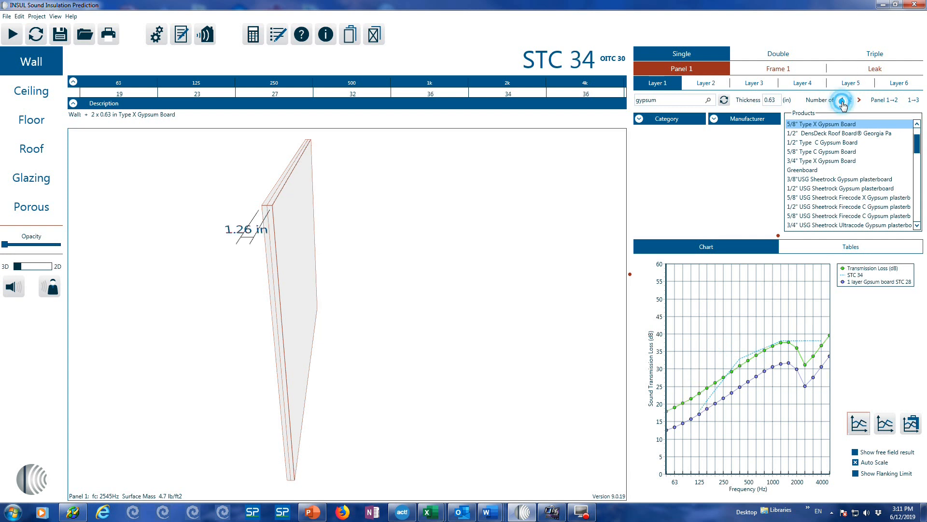
click(841, 100)
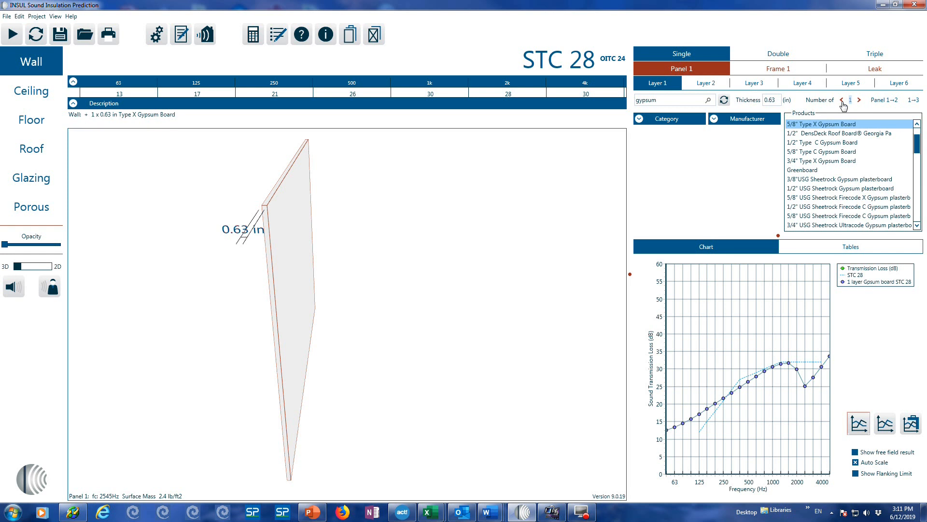
click(777, 69)
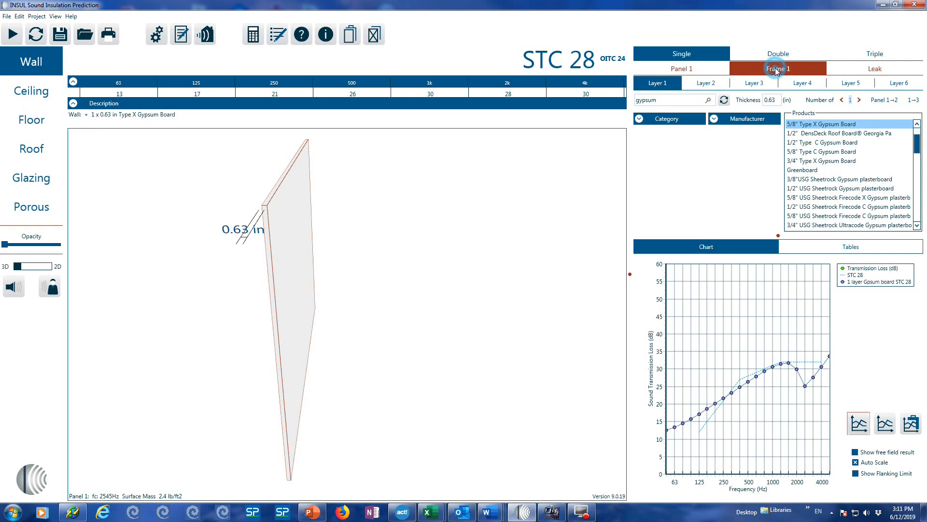
- On Frame 1, set no frame connections and a 2 in fiberglass (0.6 lb/ft3) absorber
click(777, 68)
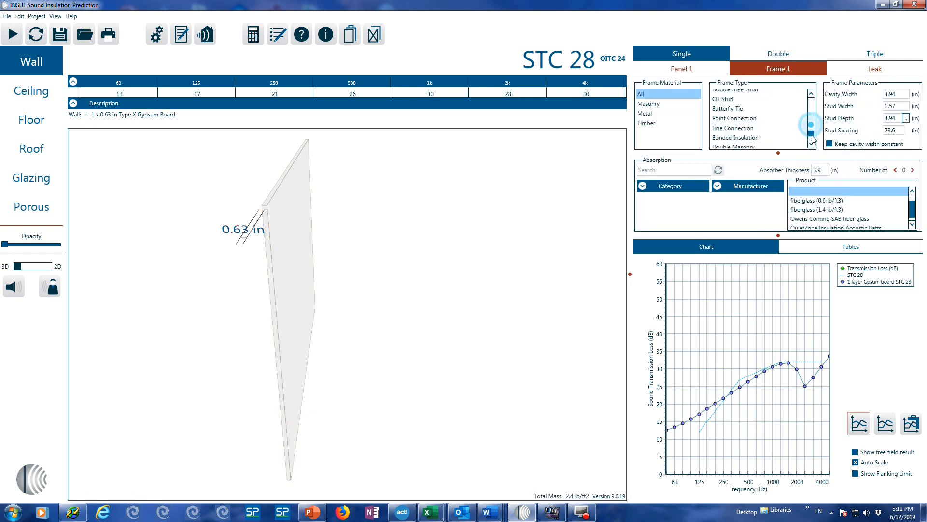
click(811, 143)
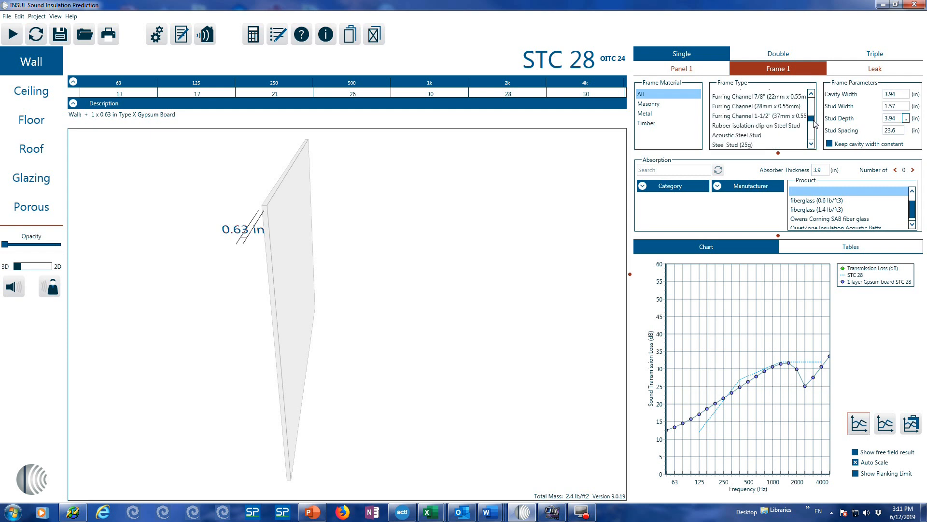
scroll(down, 3)
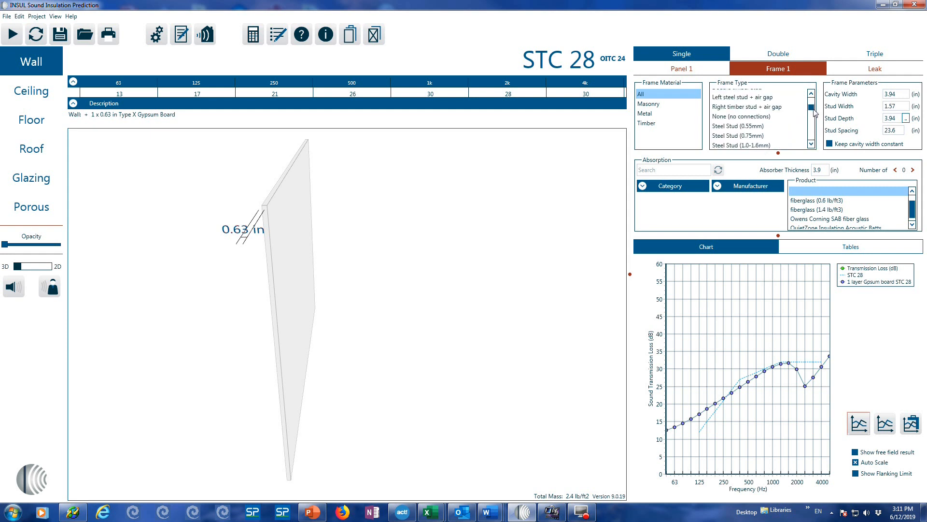
click(741, 116)
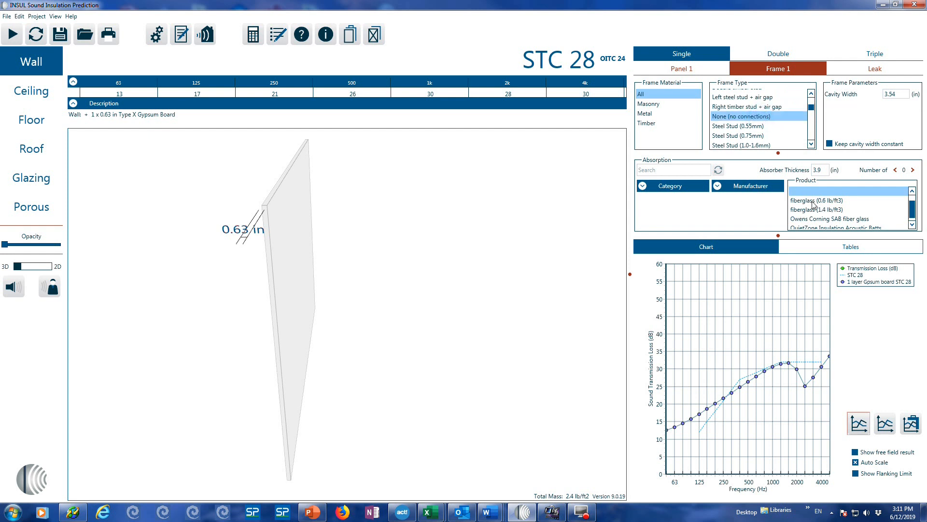
click(816, 200)
text(2)
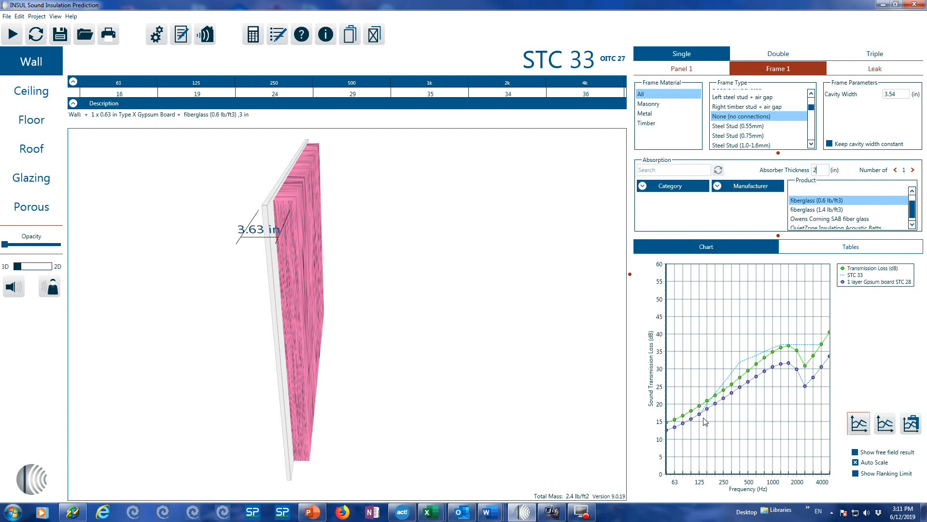
mouse_move(838, 340)
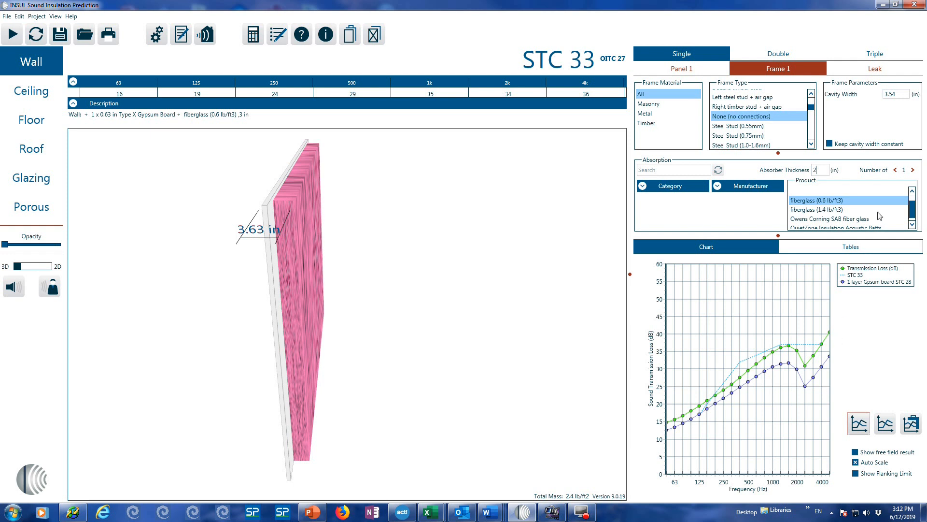
click(682, 68)
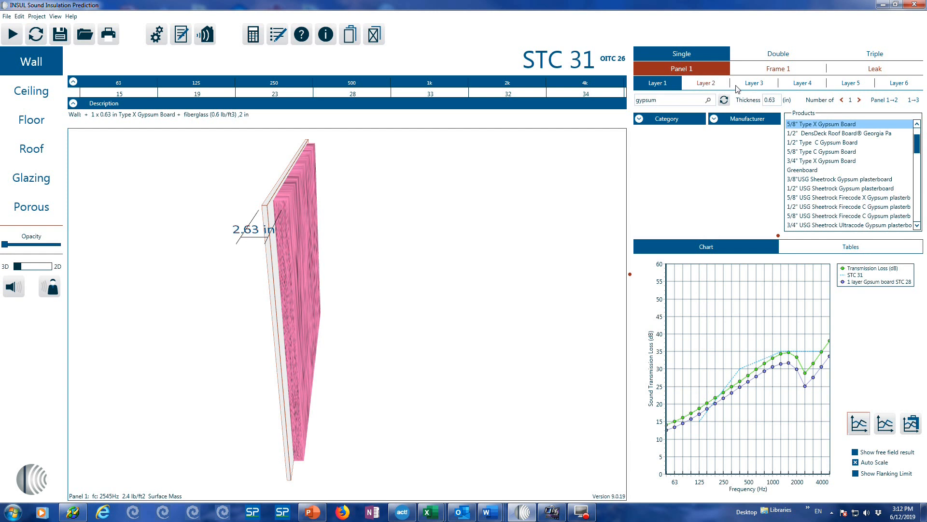
mouse_move(848, 92)
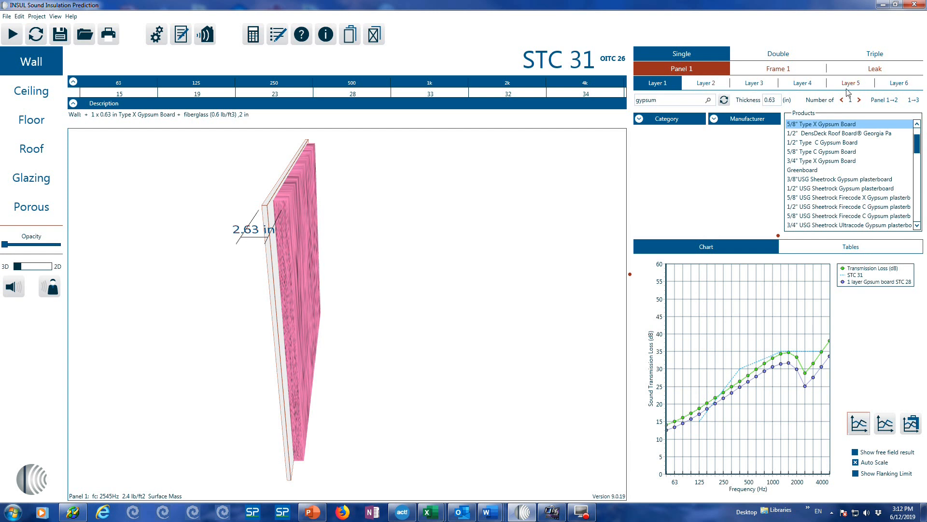
- Set the concrete Layer 1 thickness to 4 in, giving STC 49
click(778, 68)
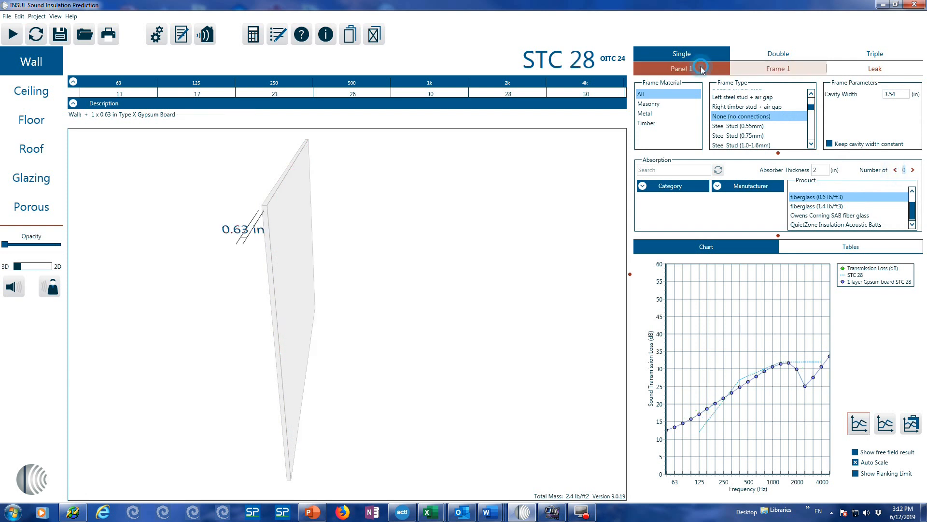
click(682, 68)
text(concret)
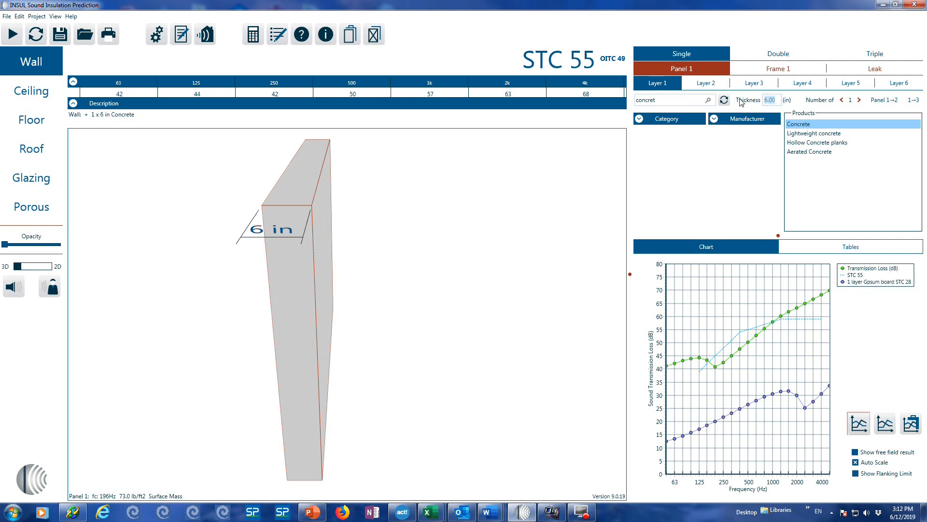
text(4)
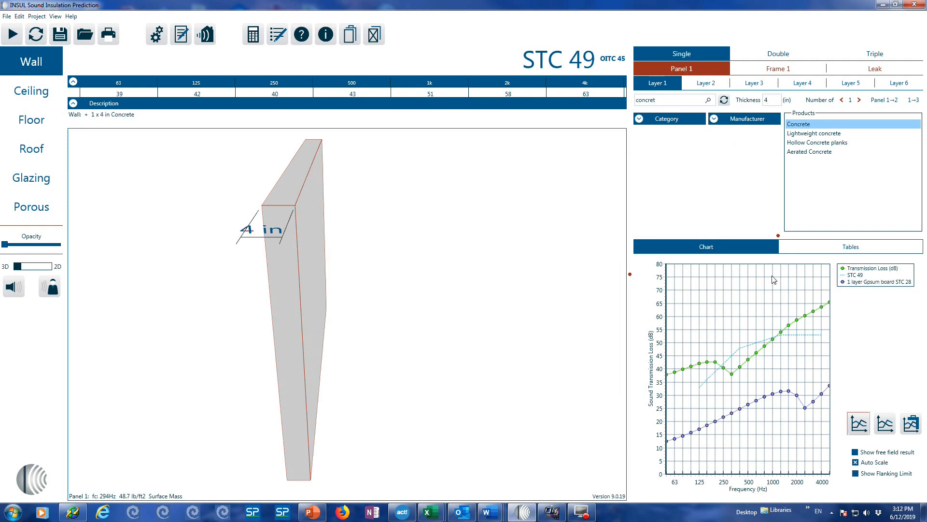
mouse_move(750, 346)
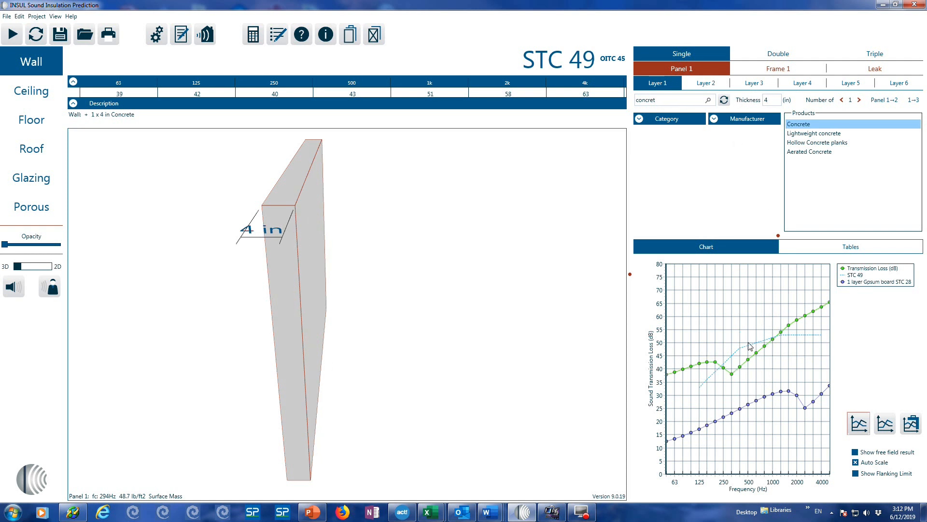
mouse_move(850, 360)
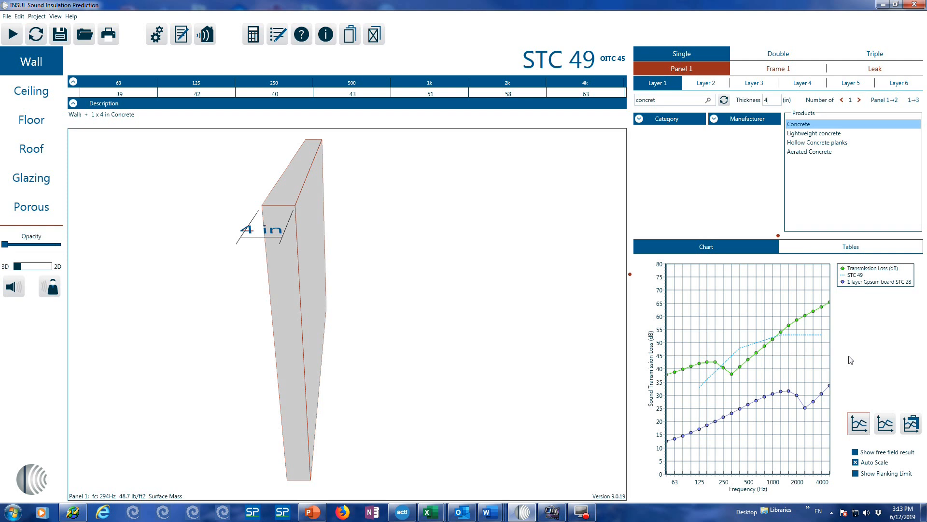
mouse_move(808, 425)
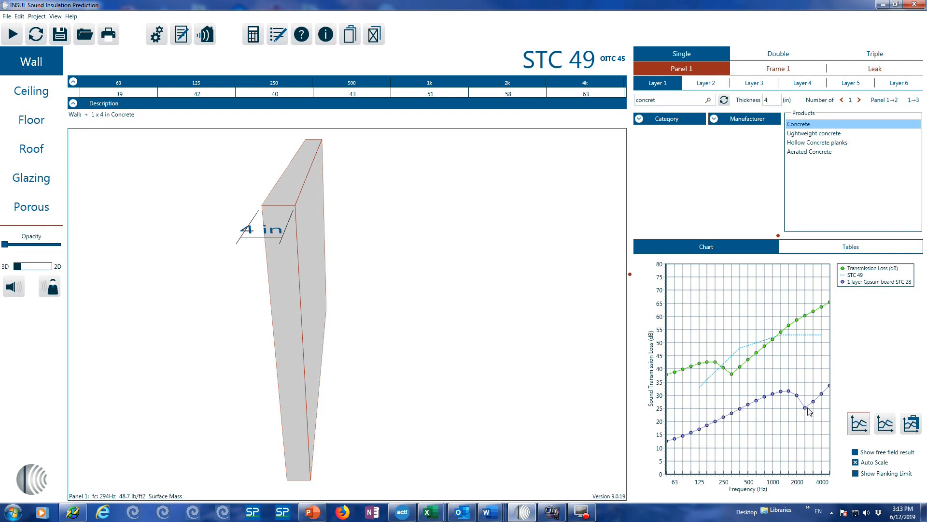
mouse_move(810, 413)
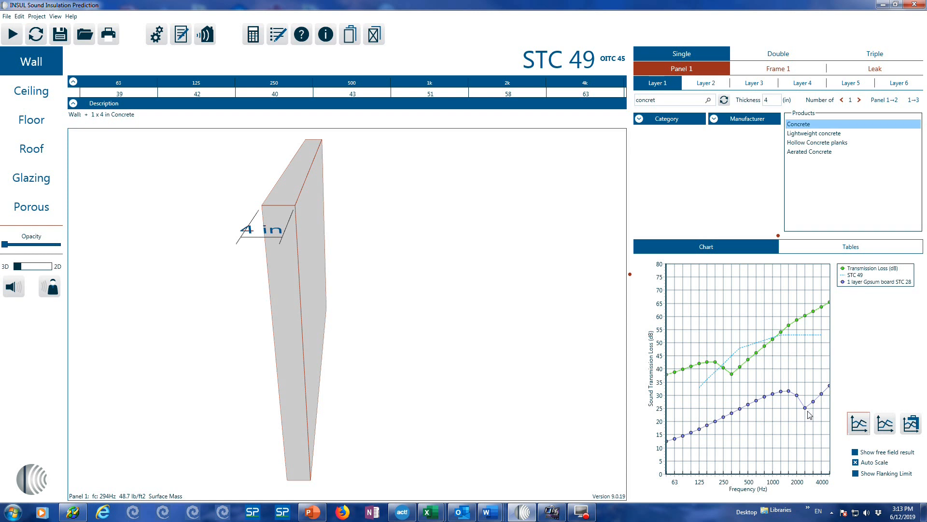
mouse_move(732, 389)
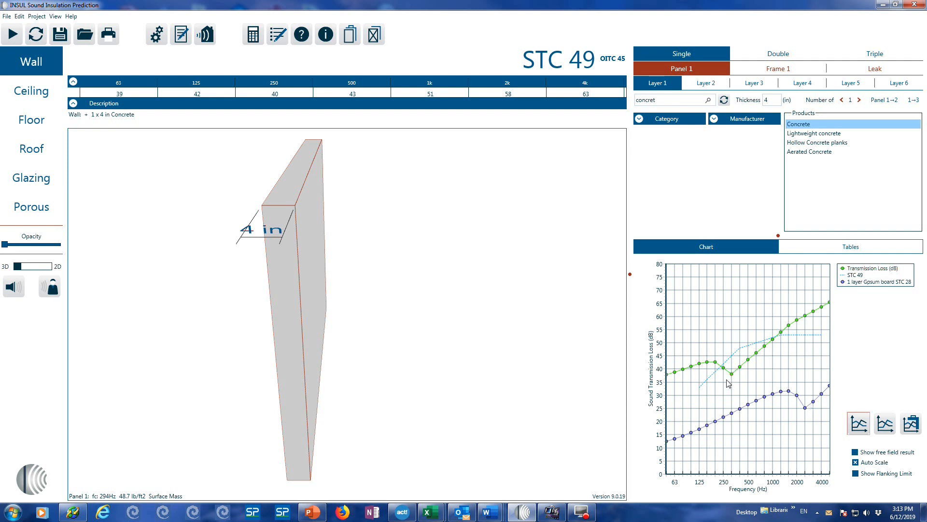
mouse_move(734, 381)
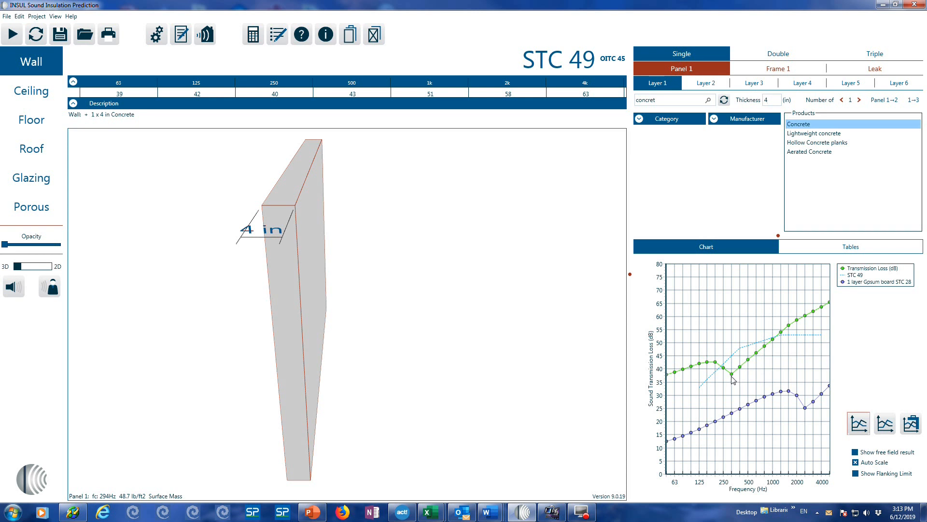
mouse_move(98, 502)
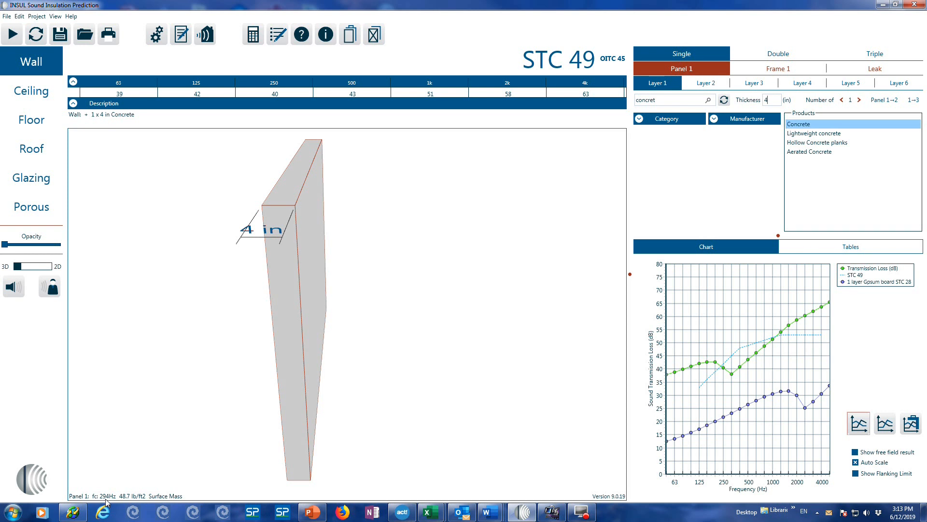
mouse_move(741, 373)
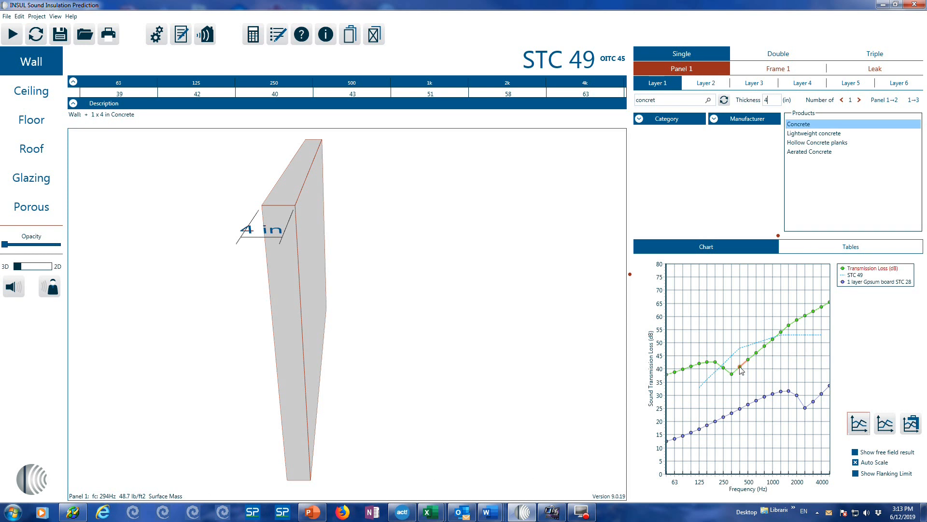
mouse_move(734, 379)
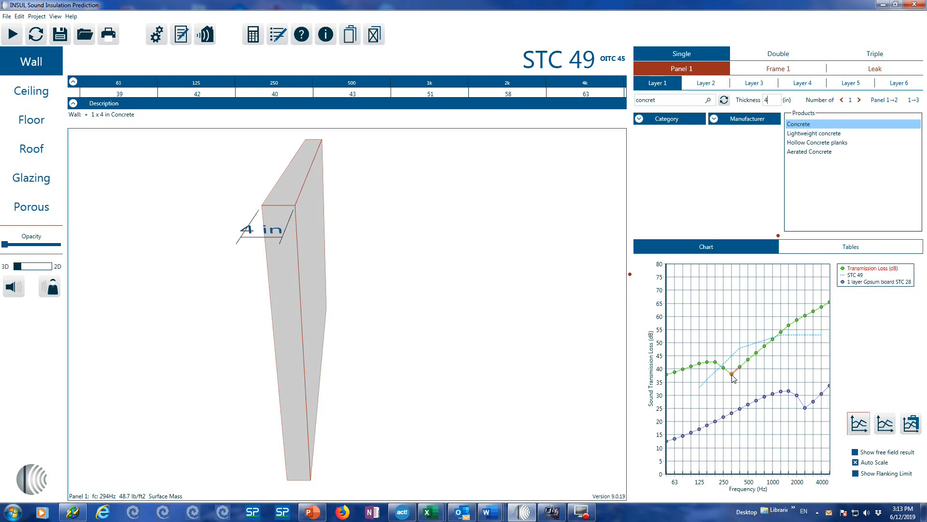
mouse_move(662, 384)
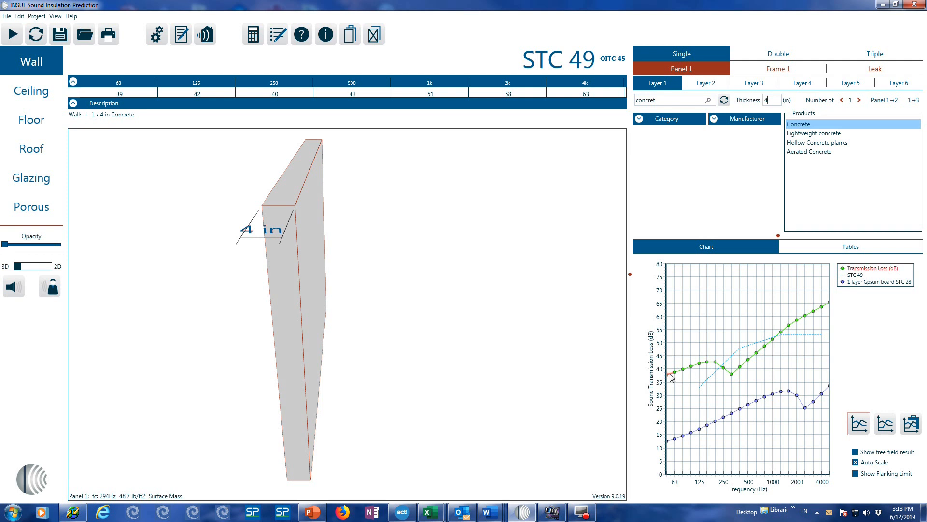
mouse_move(773, 344)
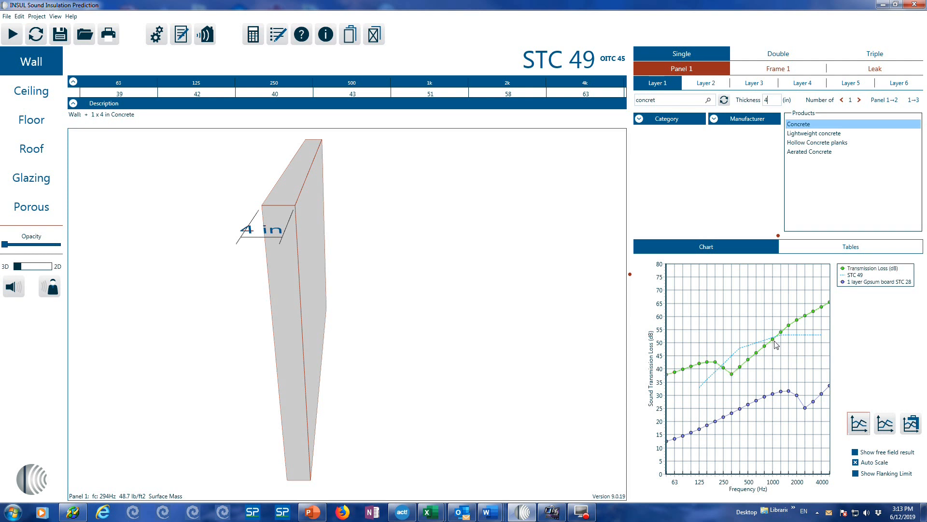
mouse_move(739, 377)
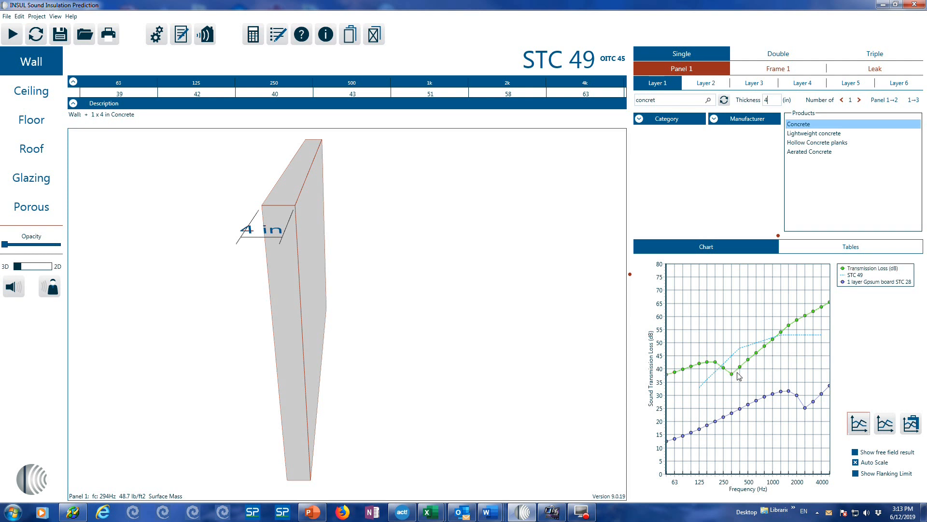
mouse_move(767, 356)
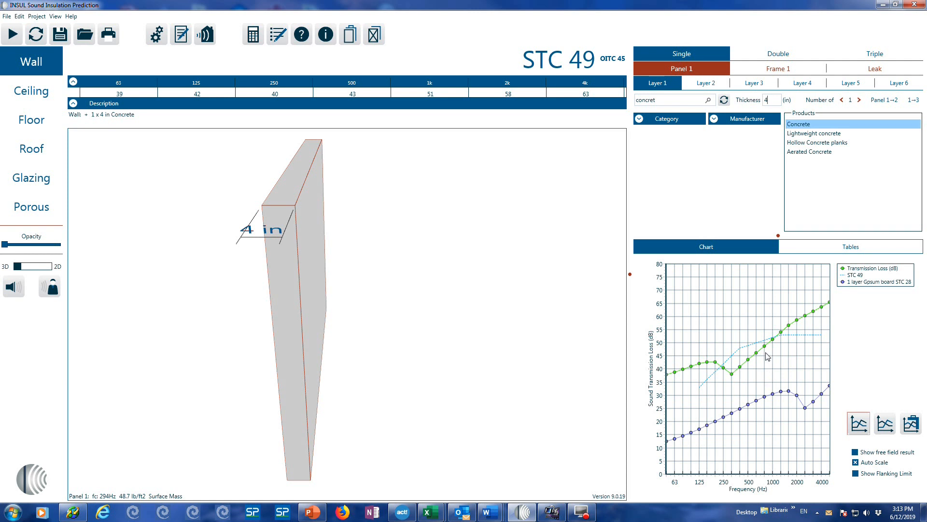
mouse_move(680, 381)
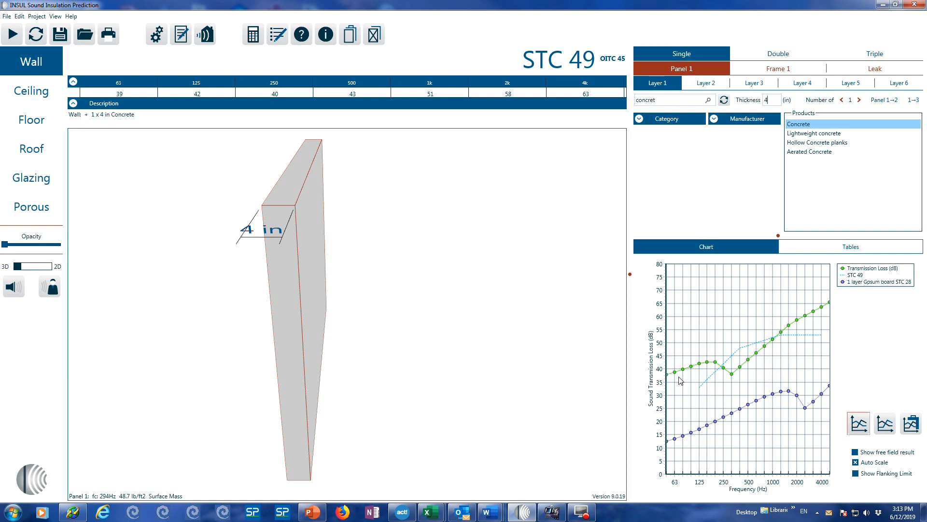
mouse_move(699, 372)
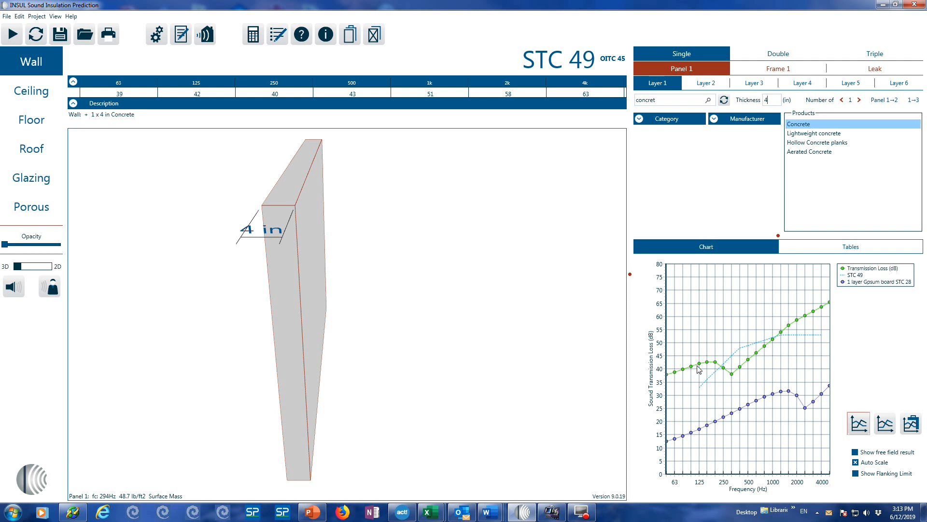
mouse_move(705, 379)
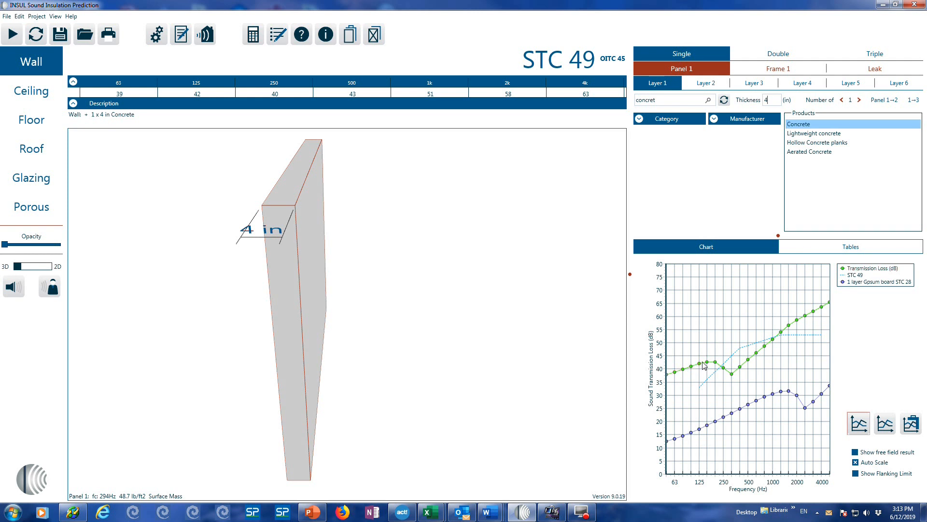
mouse_move(756, 365)
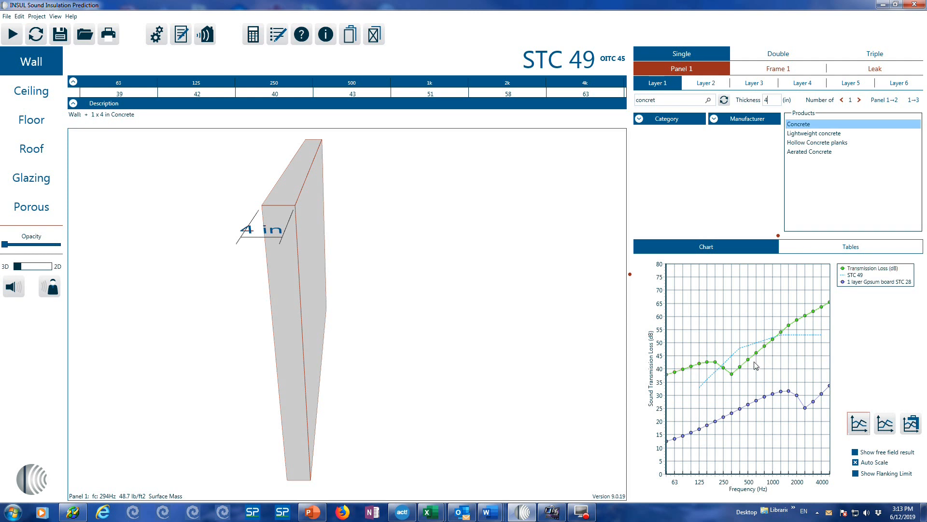
mouse_move(767, 353)
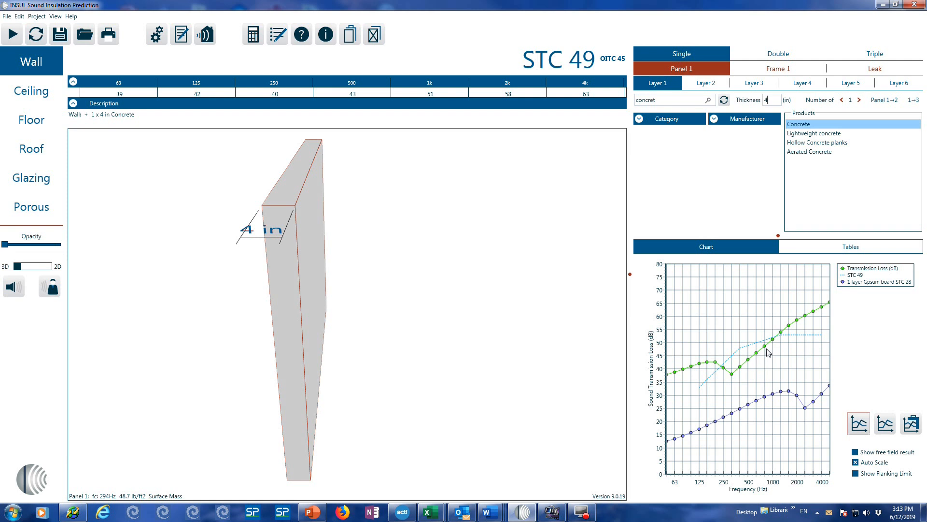
mouse_move(771, 352)
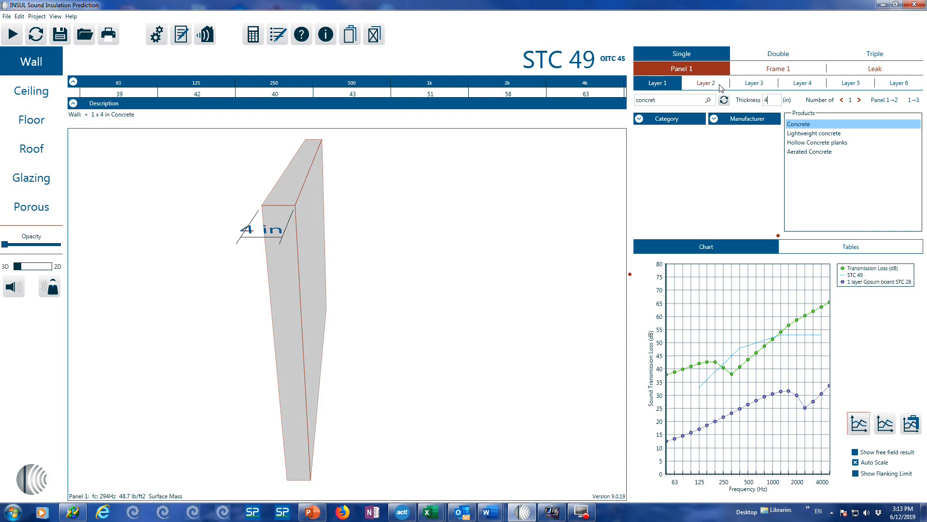
- Make Layer 2 a 2 in Stucco layer over the 4 in concrete
click(706, 82)
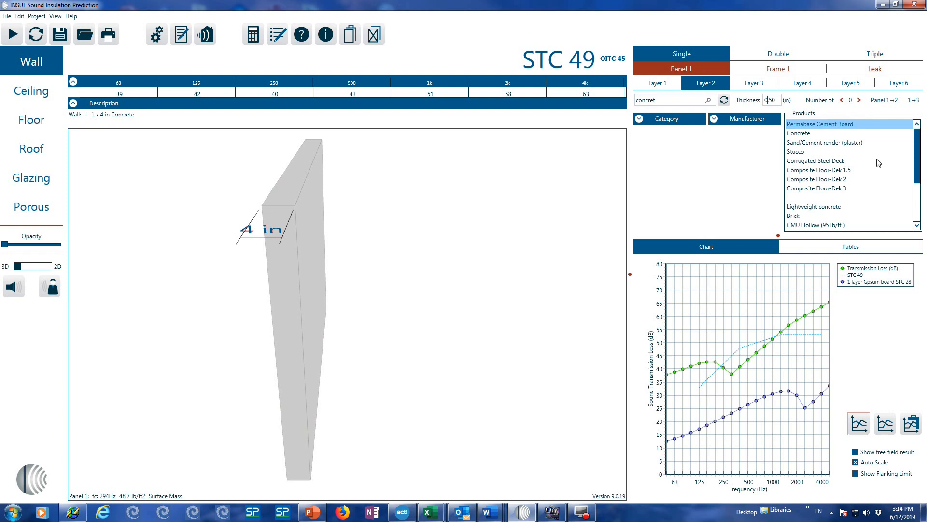
click(796, 151)
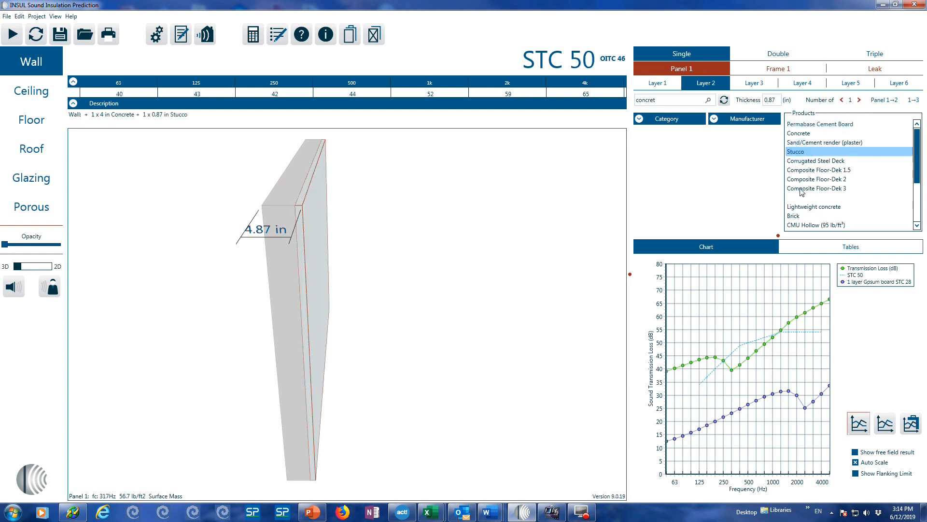
mouse_move(818, 213)
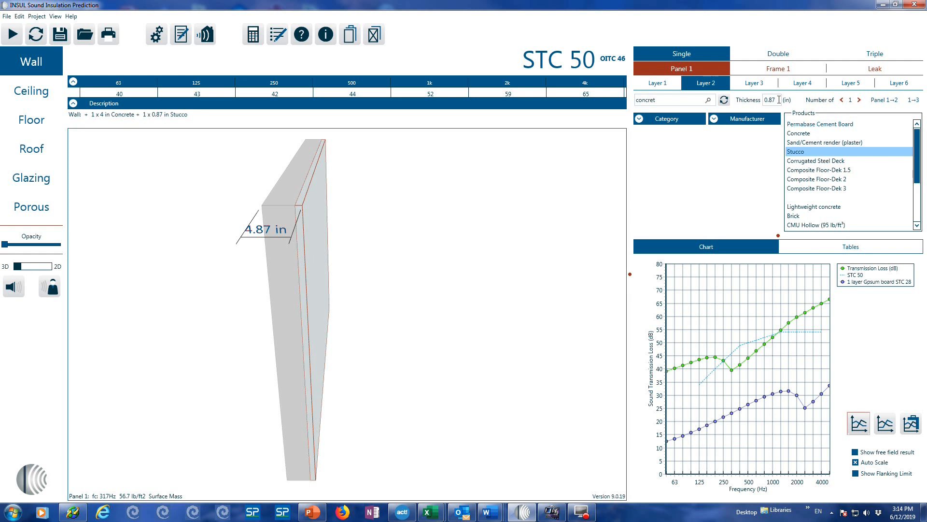
text(2)
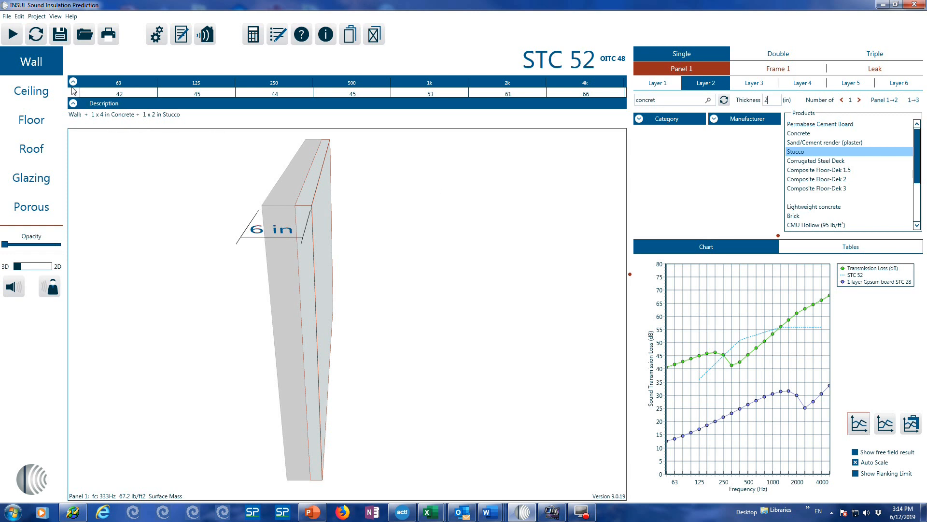
mouse_move(417, 94)
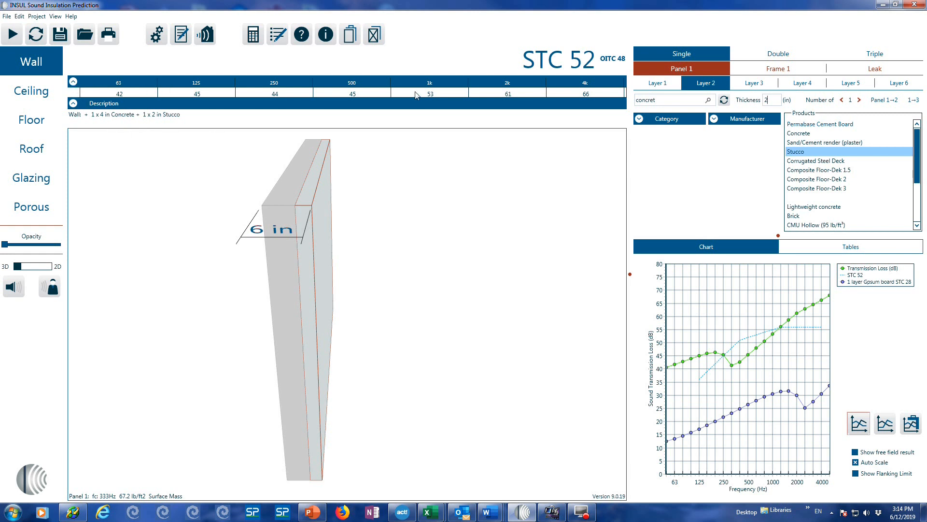
mouse_move(129, 94)
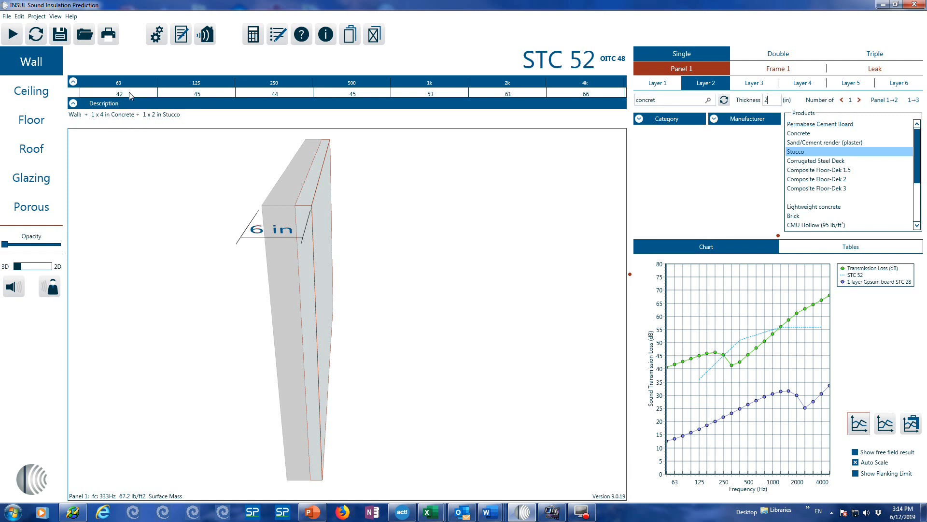
mouse_move(578, 87)
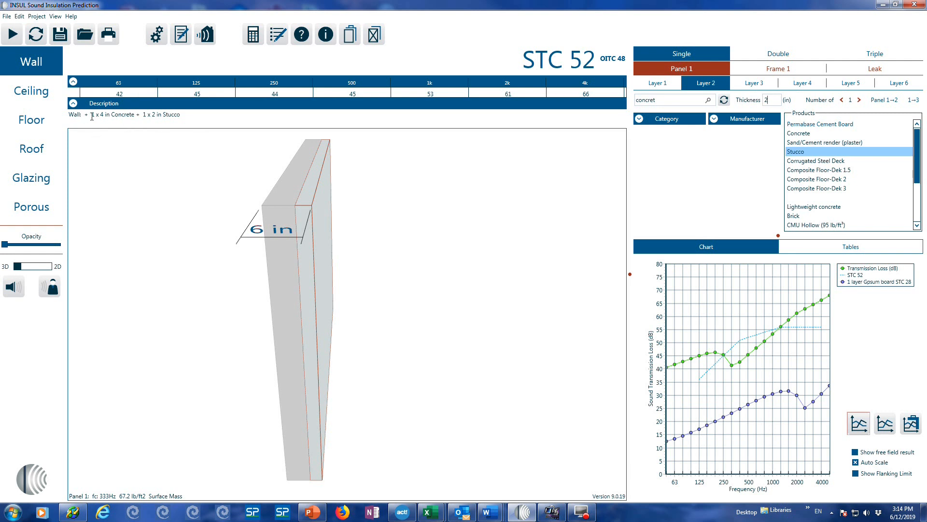
mouse_move(148, 143)
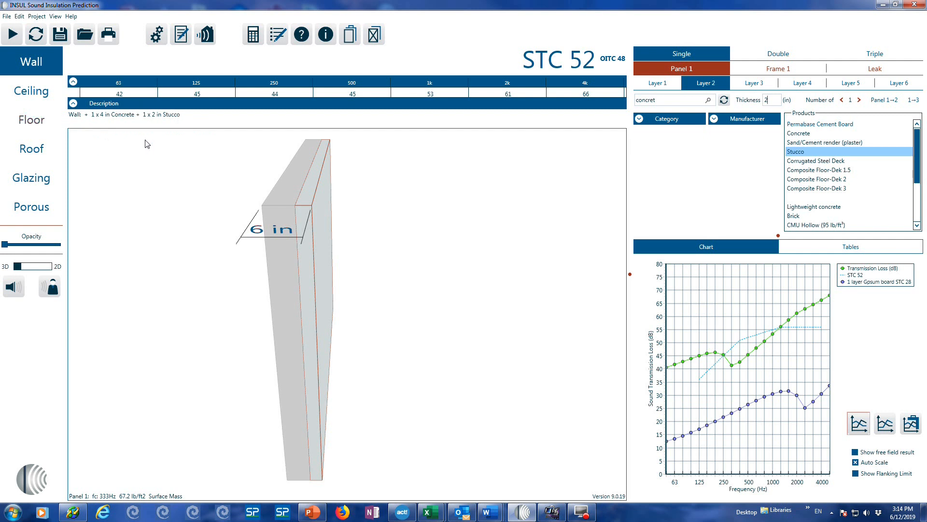
mouse_move(140, 144)
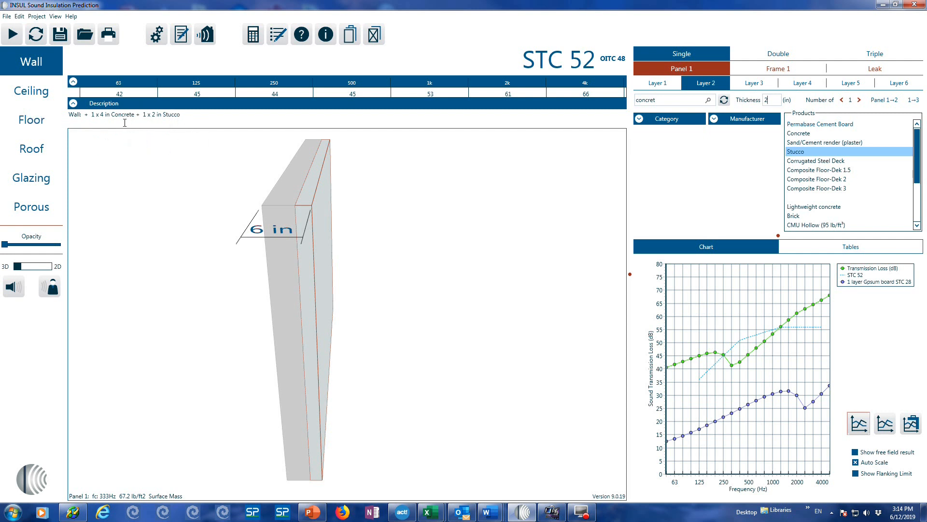
mouse_move(613, 349)
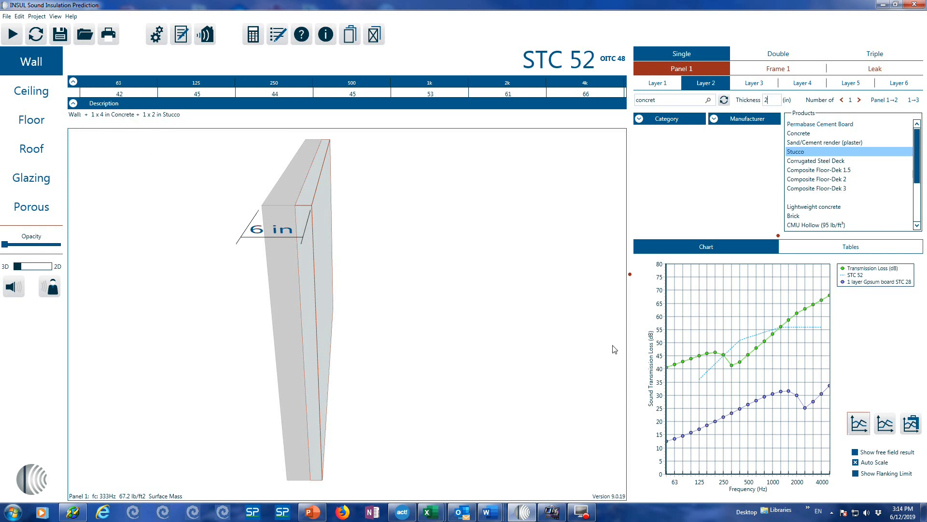
mouse_move(774, 362)
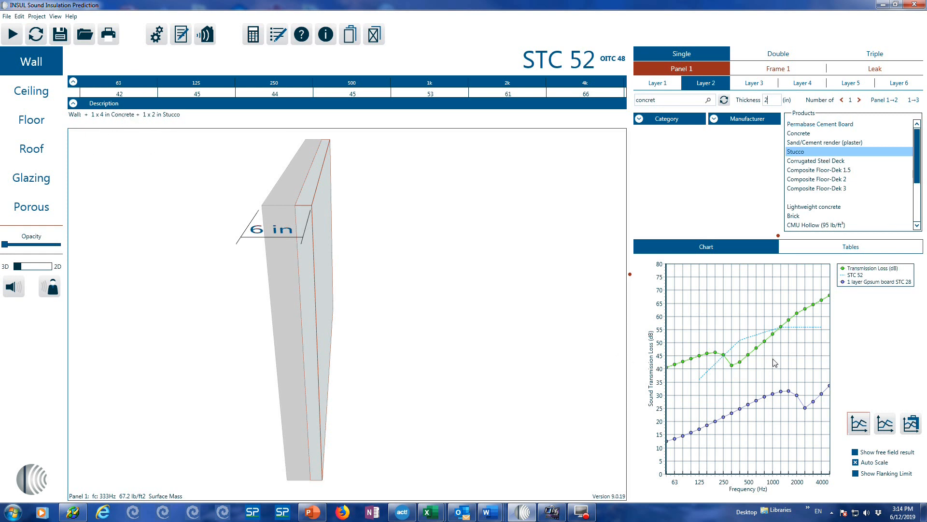
mouse_move(778, 395)
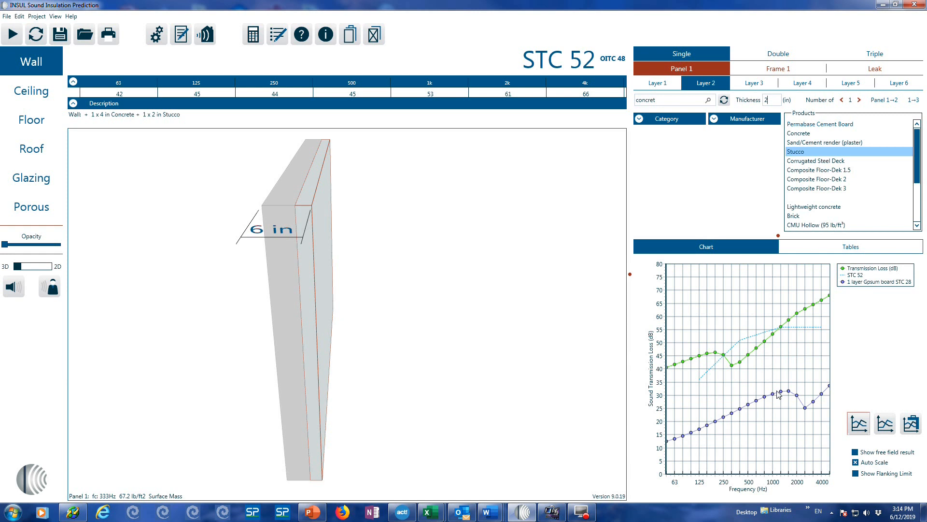
mouse_move(732, 326)
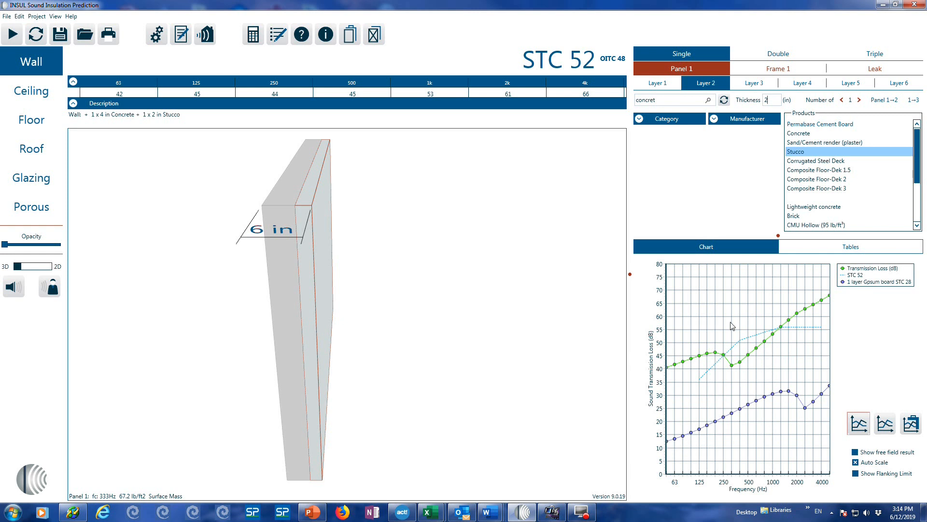
mouse_move(807, 312)
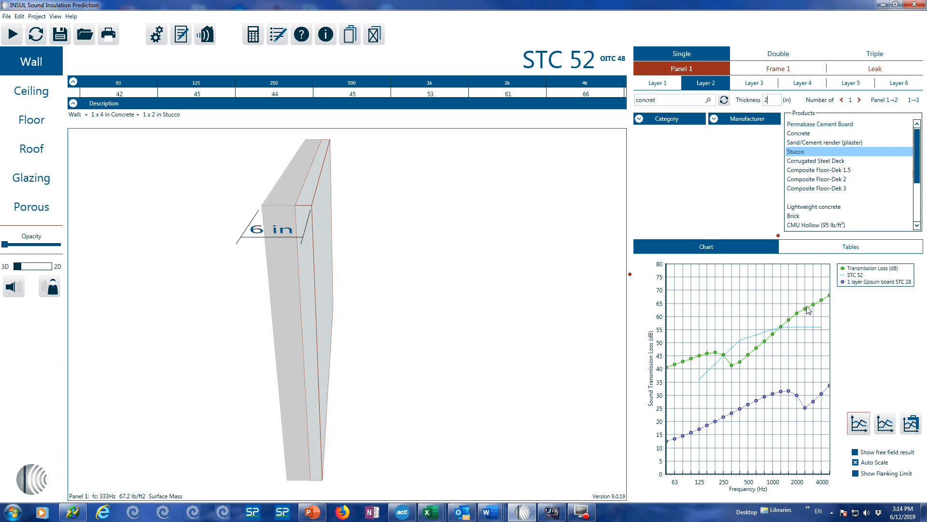
mouse_move(733, 373)
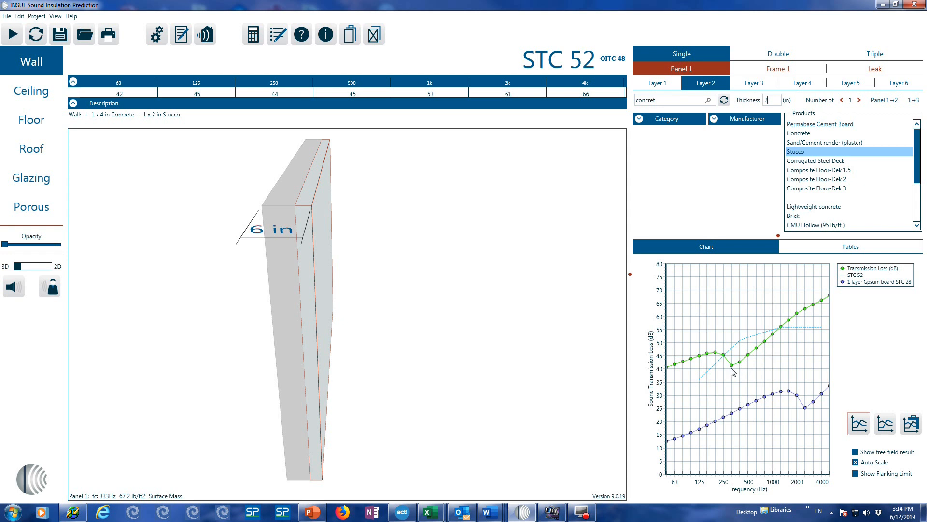
mouse_move(363, 338)
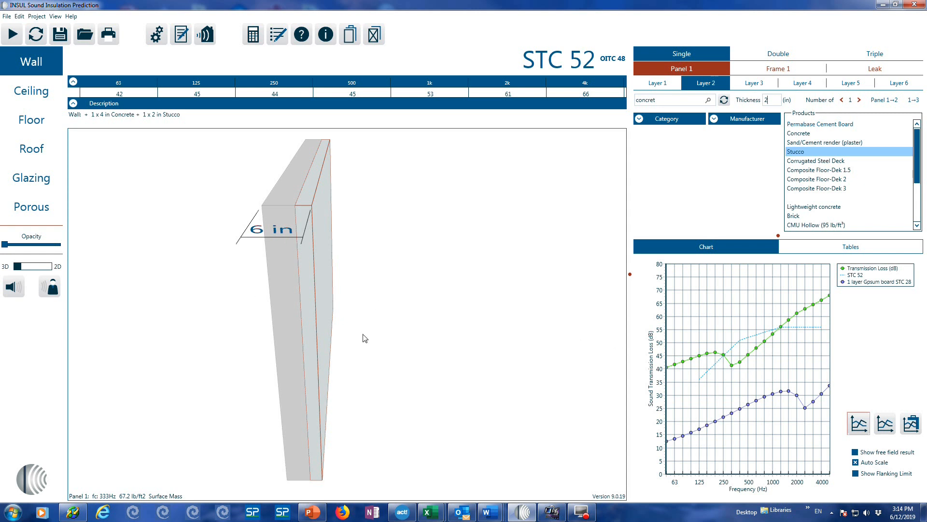
mouse_move(286, 323)
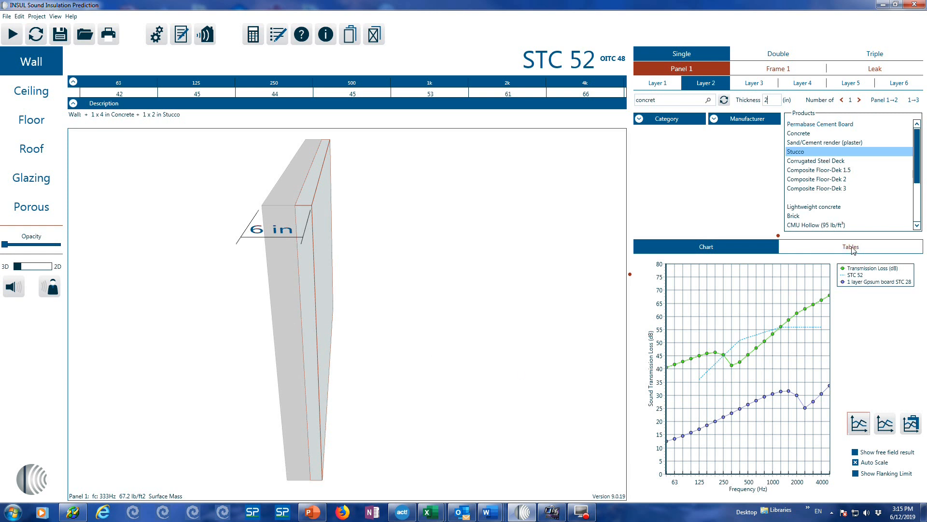
- Show the transmission loss results as a table, briefly checking the chart in between
click(851, 247)
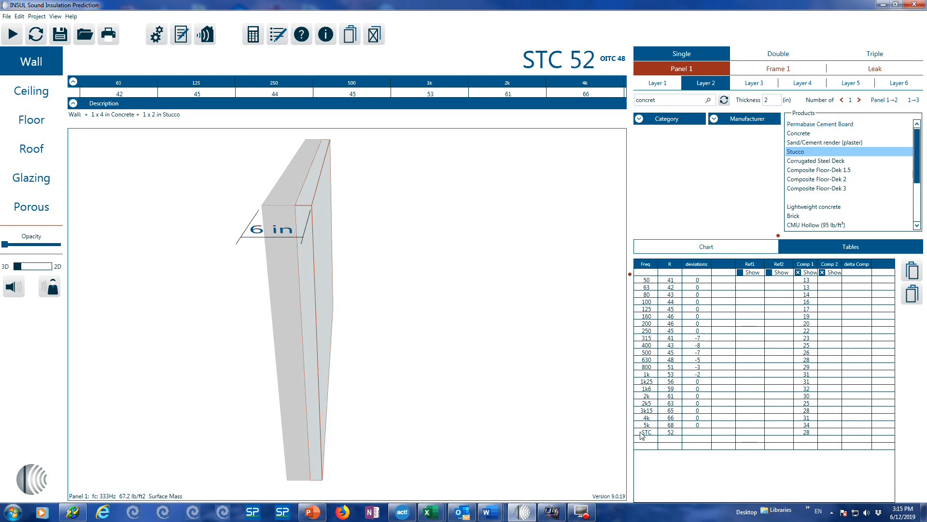
mouse_move(677, 436)
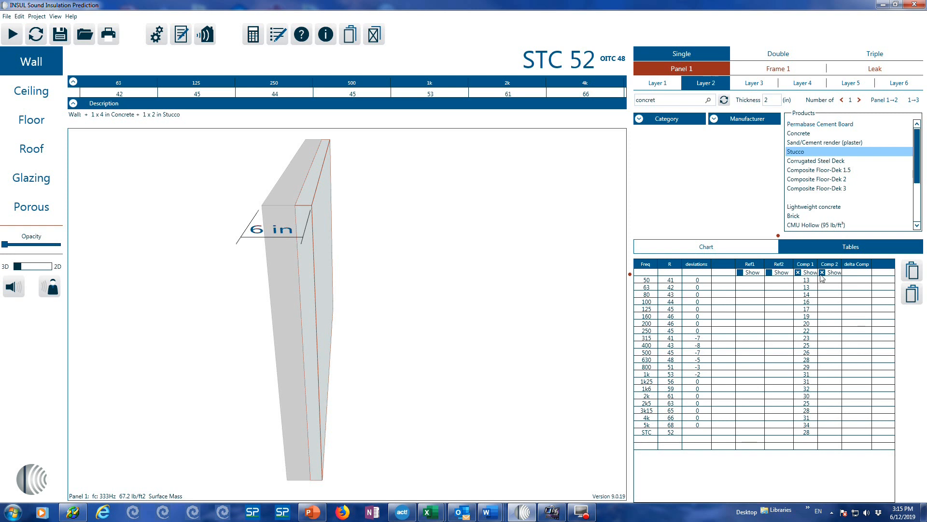
mouse_move(808, 284)
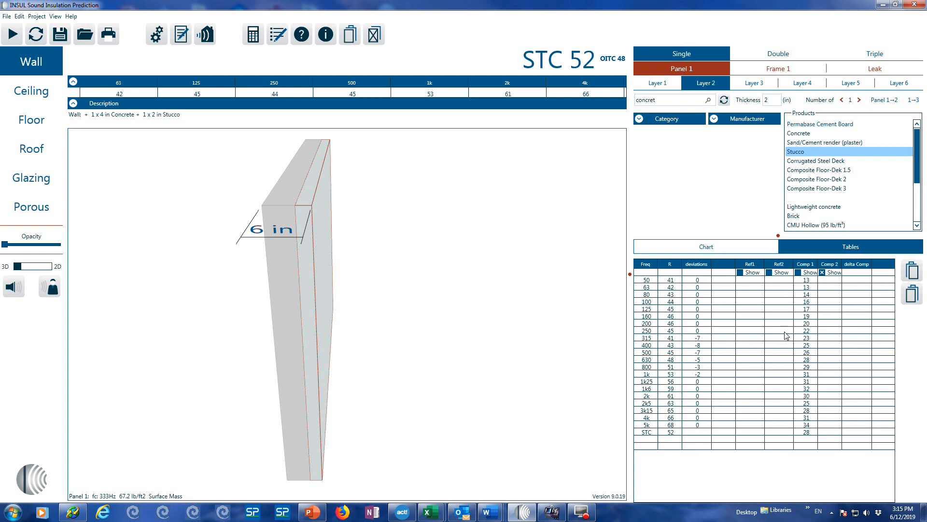
click(705, 246)
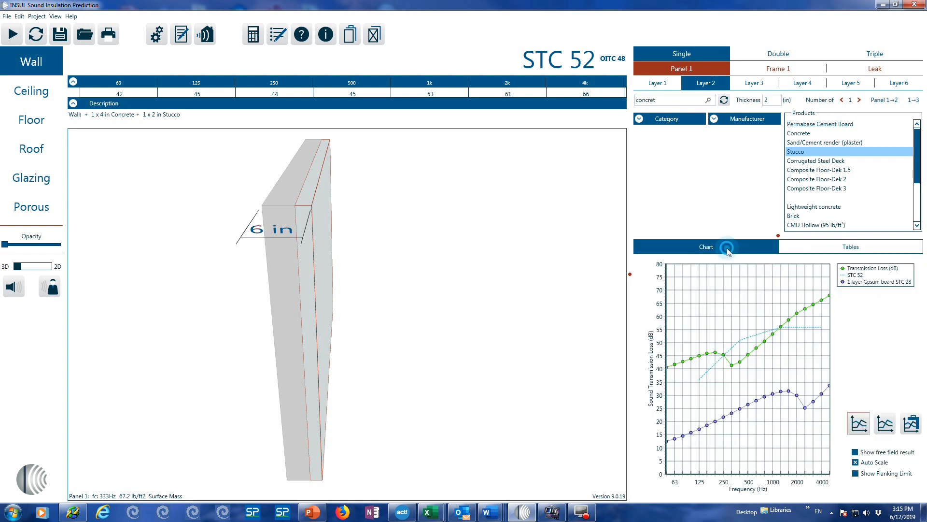
click(850, 246)
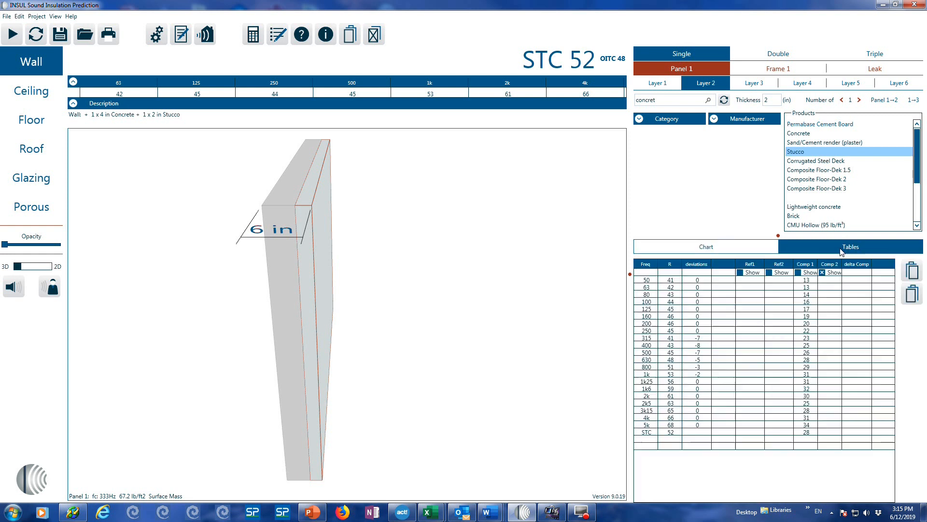
mouse_move(835, 358)
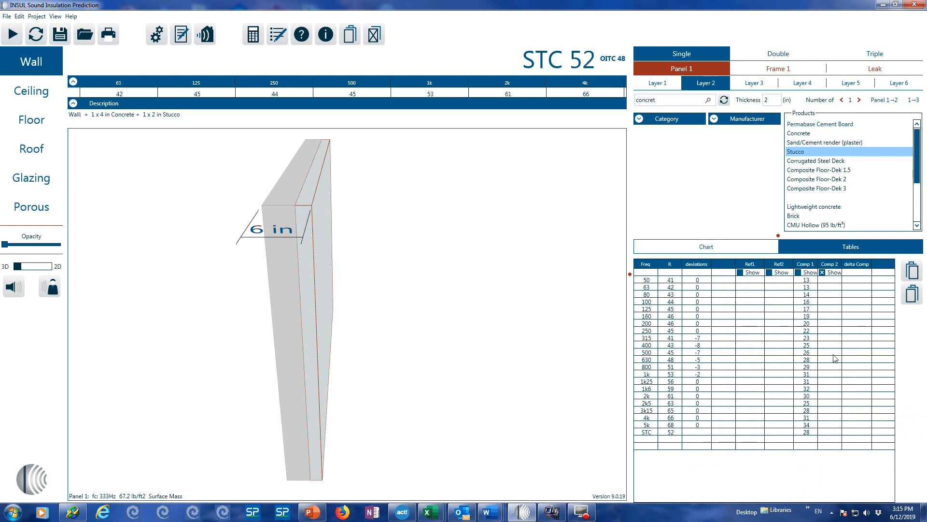
mouse_move(742, 282)
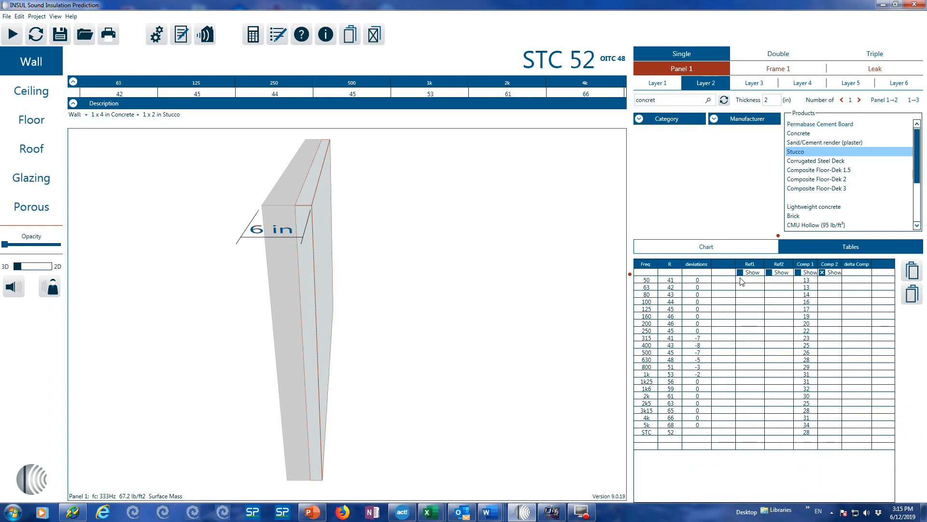
mouse_move(771, 296)
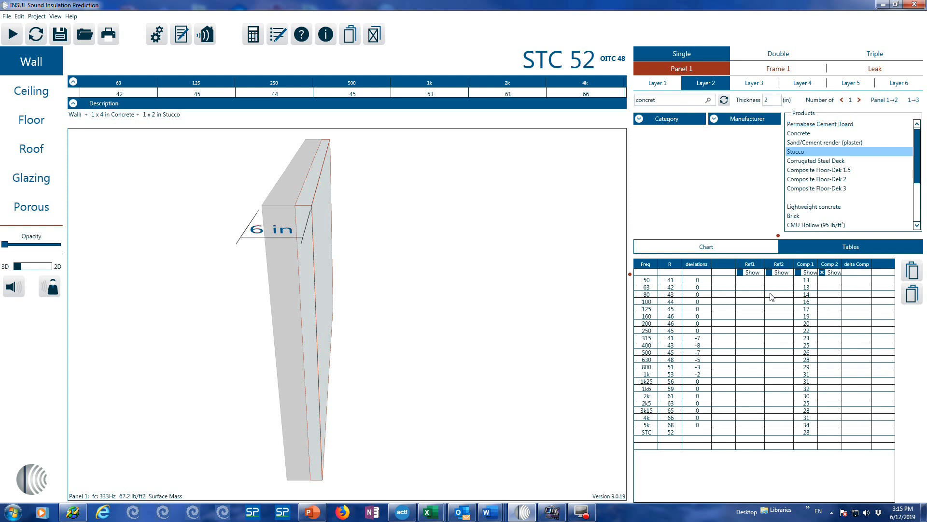
mouse_move(767, 292)
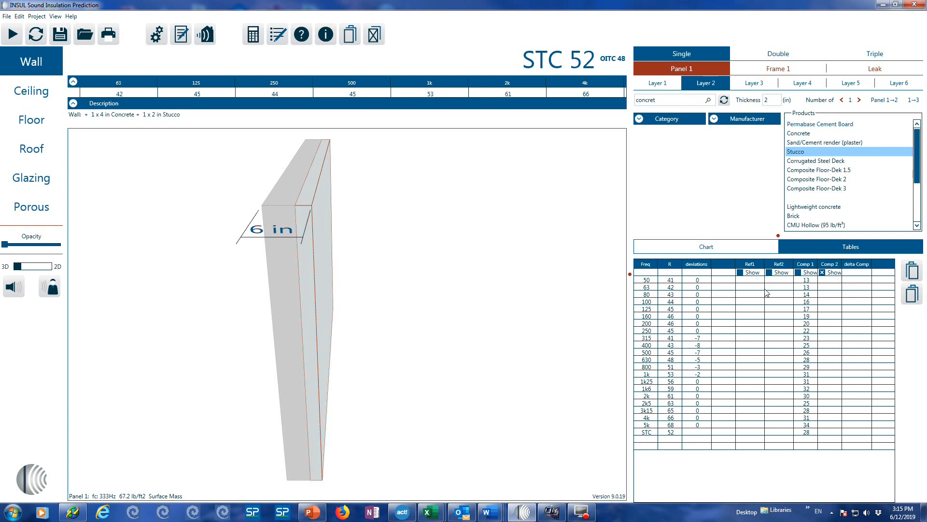
mouse_move(678, 288)
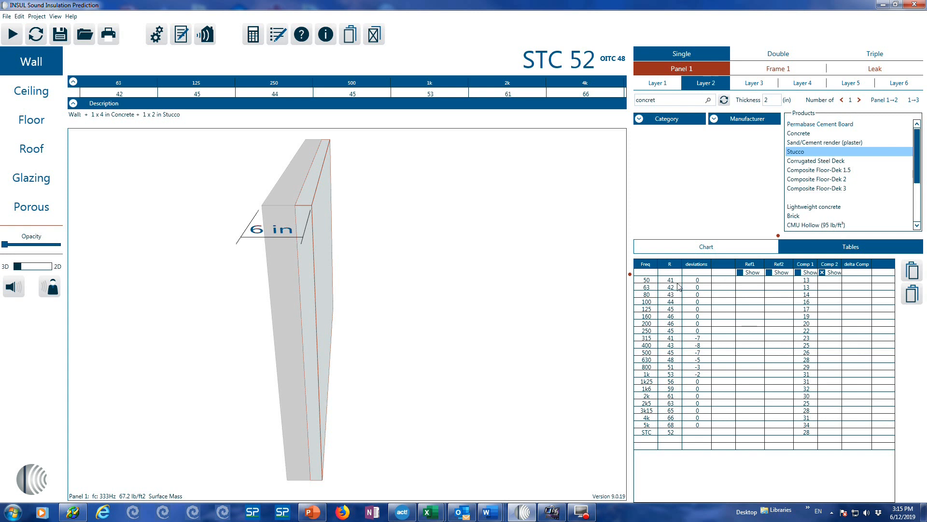
mouse_move(671, 281)
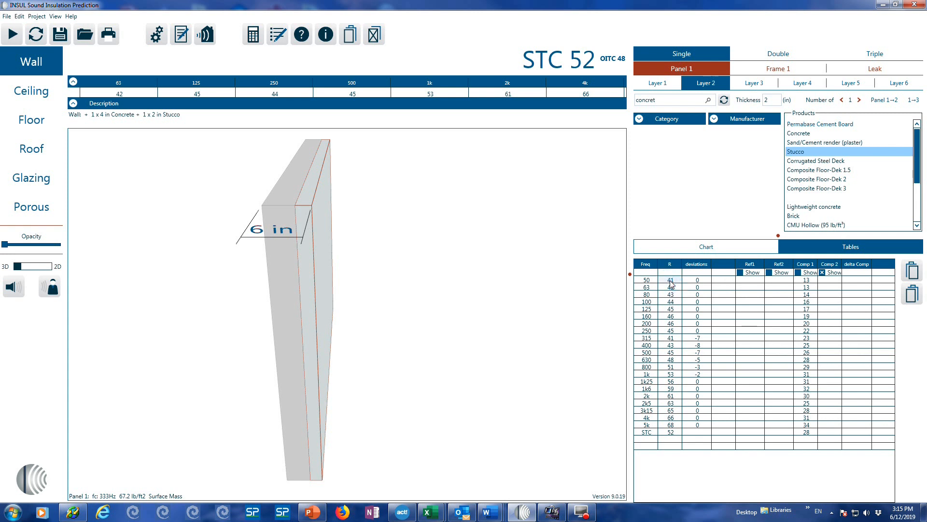
- Enter reference values in the Ref1 column and view them plotted as Reference 1
click(750, 272)
text(60)
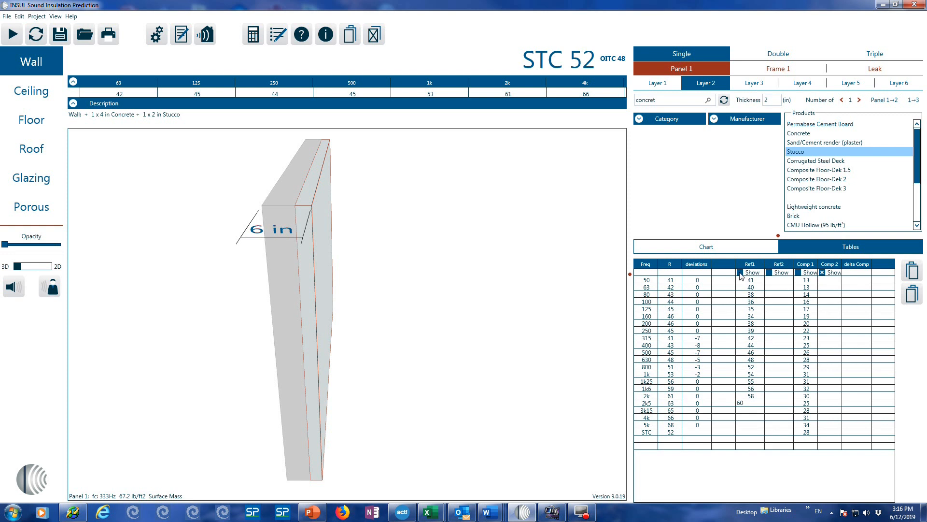
click(706, 247)
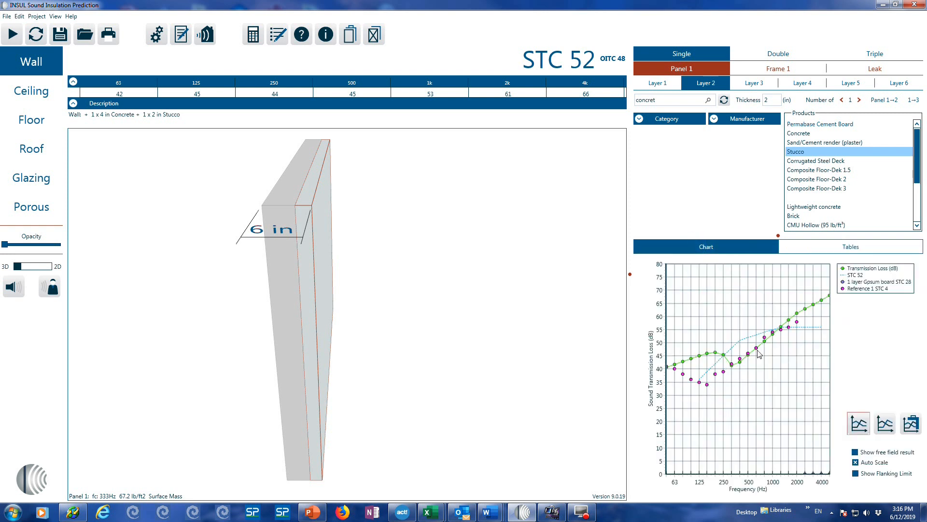
mouse_move(856, 336)
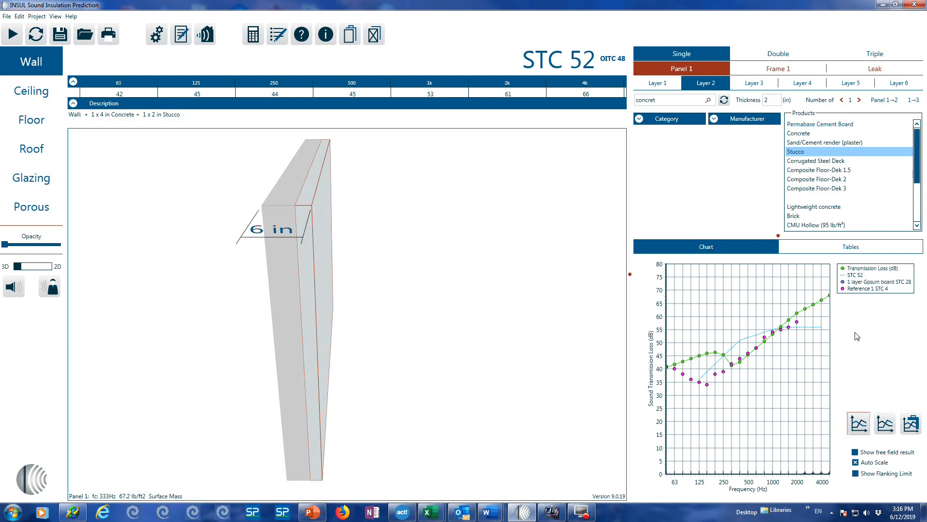
mouse_move(848, 336)
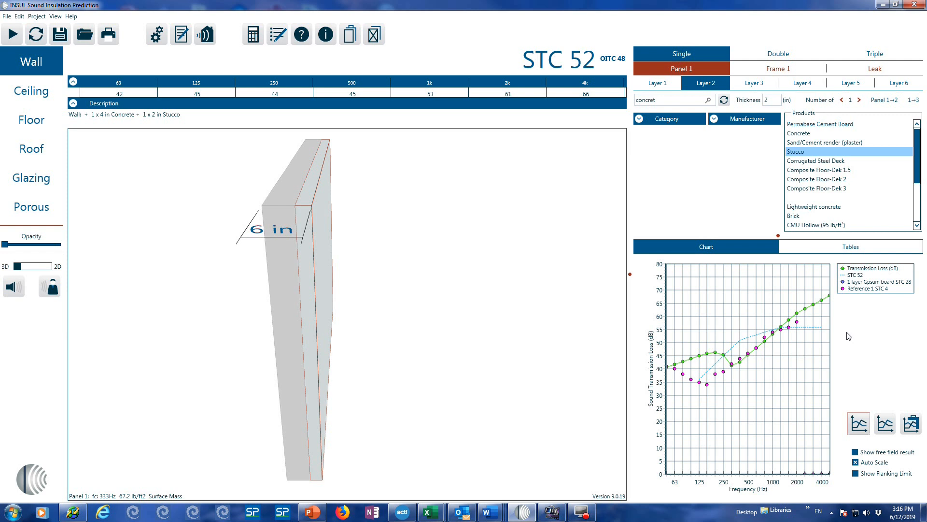